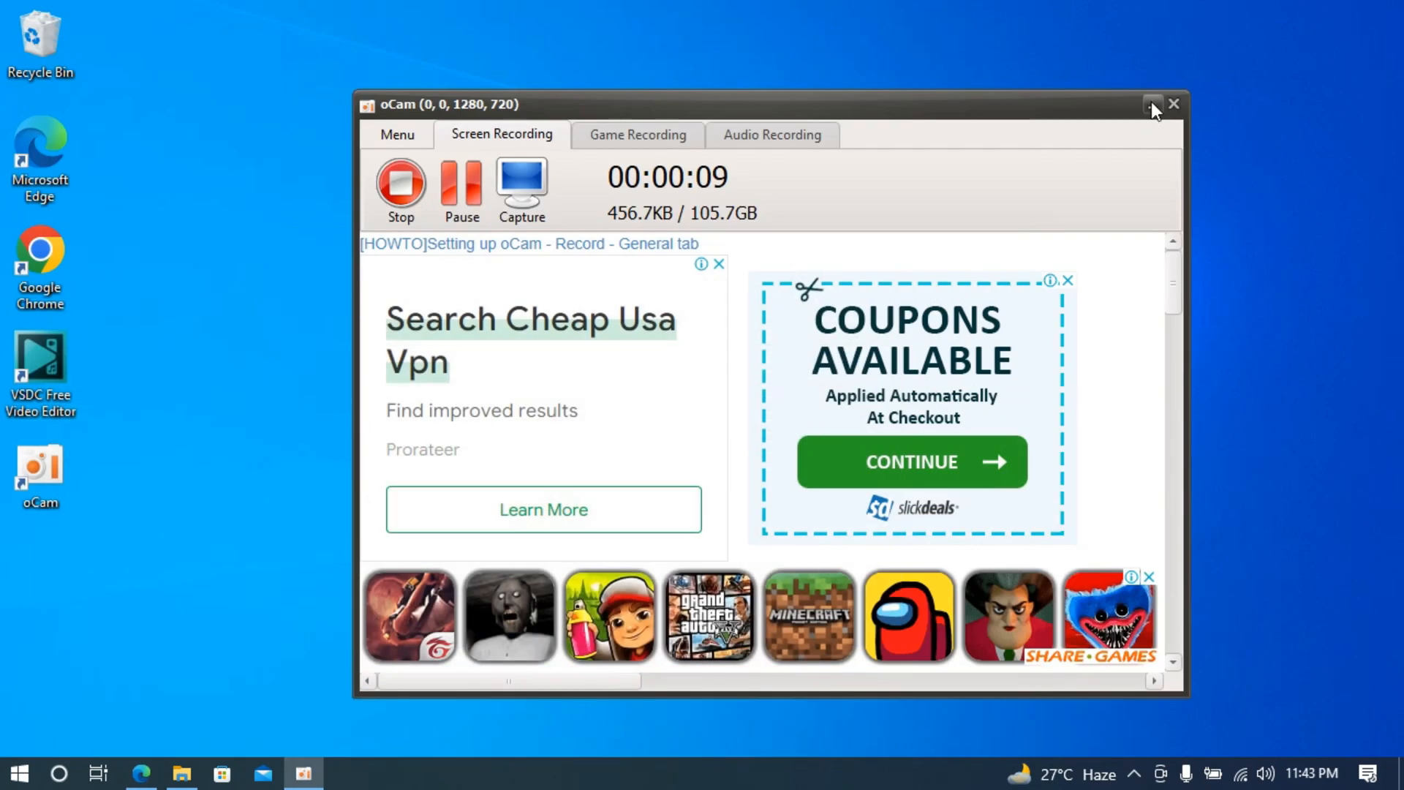
- Minimize the oCam recorder window to leave a clear desktop
click(1174, 104)
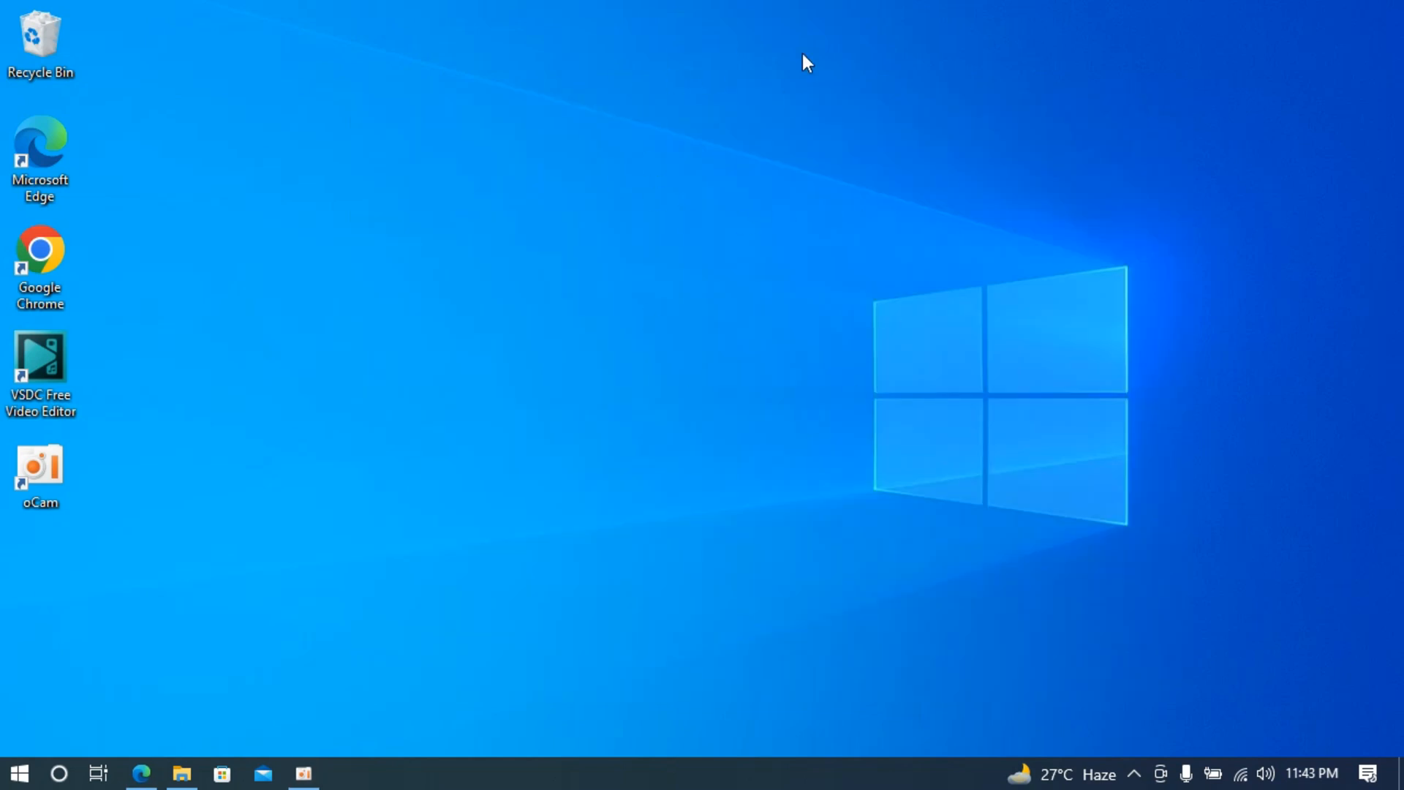
mouse_move(432, 312)
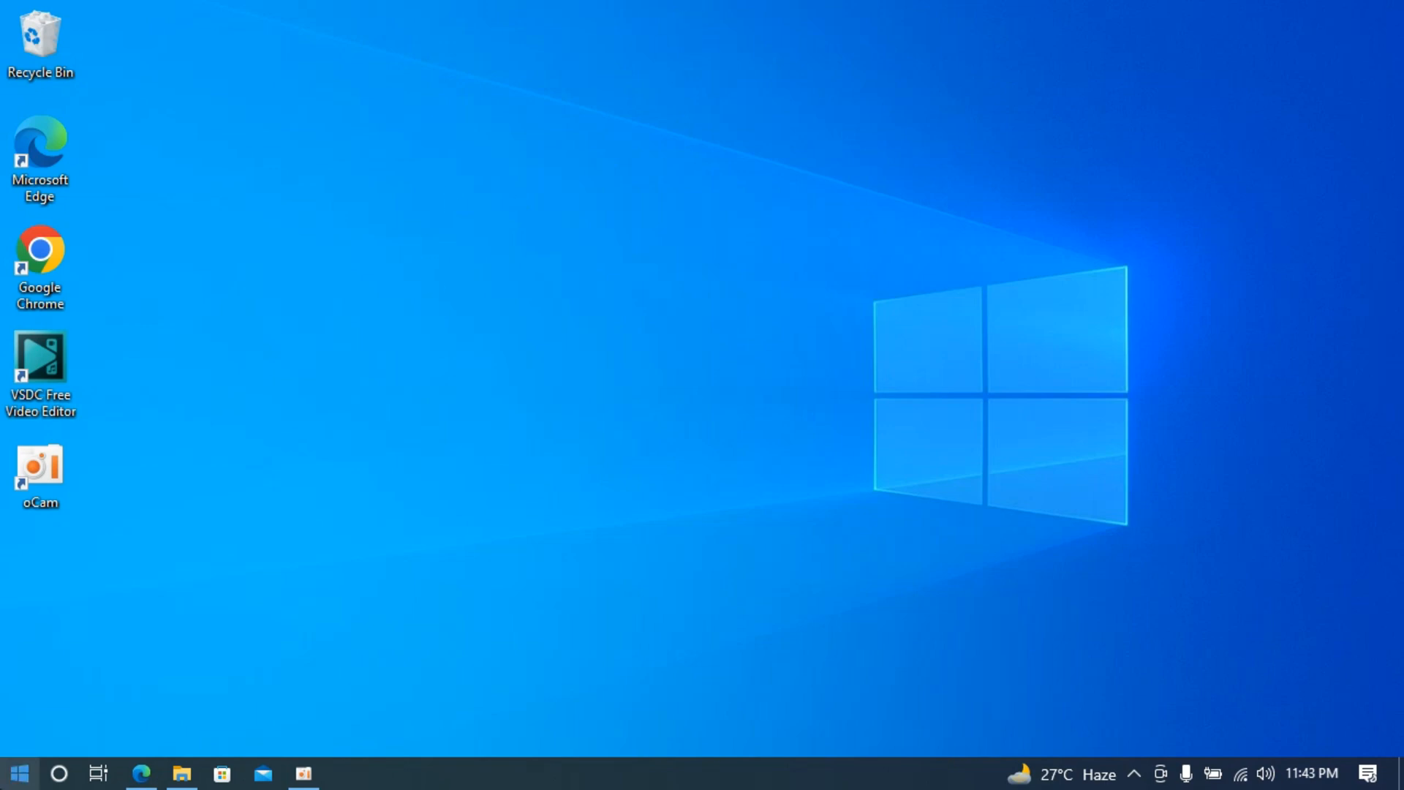
mouse_move(18, 772)
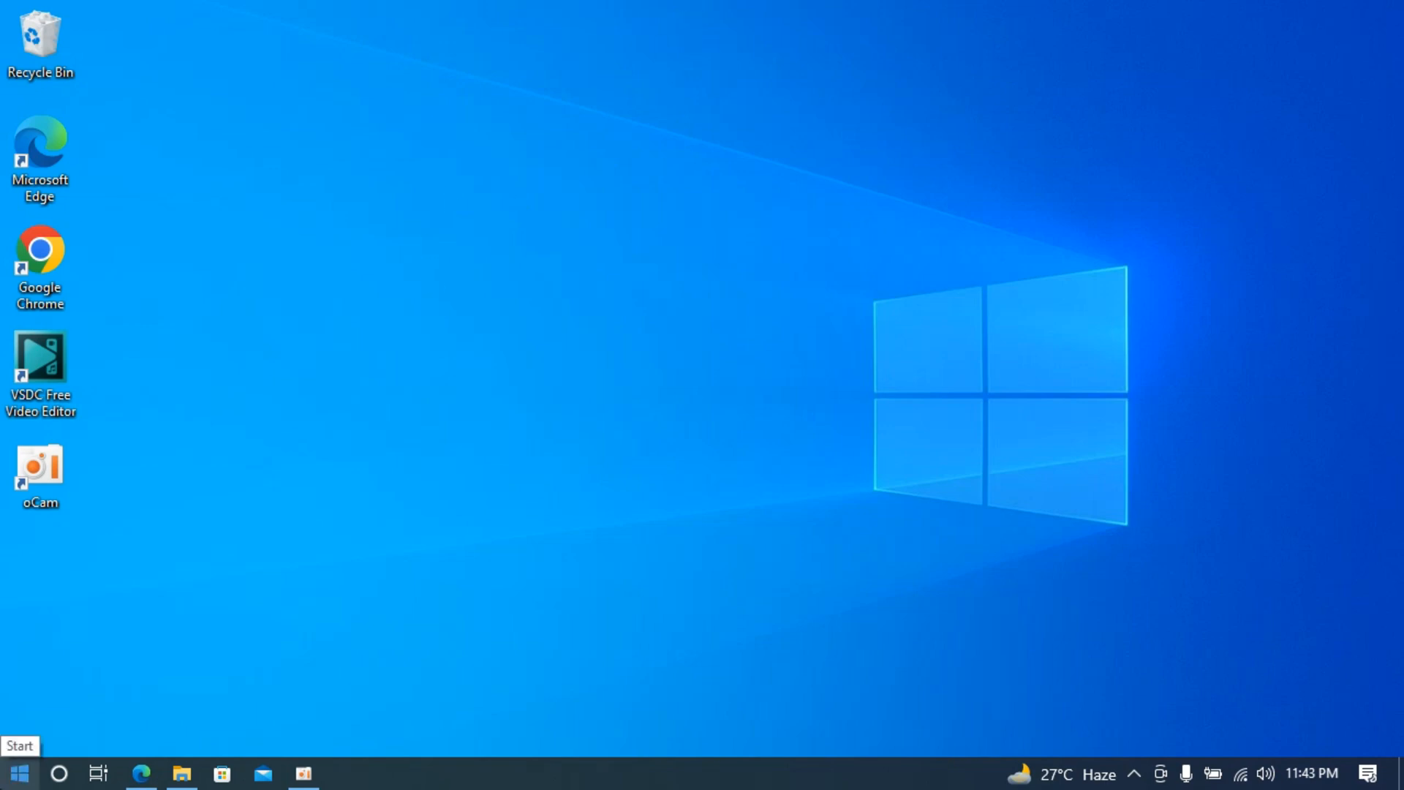
- Launch Microsoft Store from the Start menu and search for 'live'
click(18, 773)
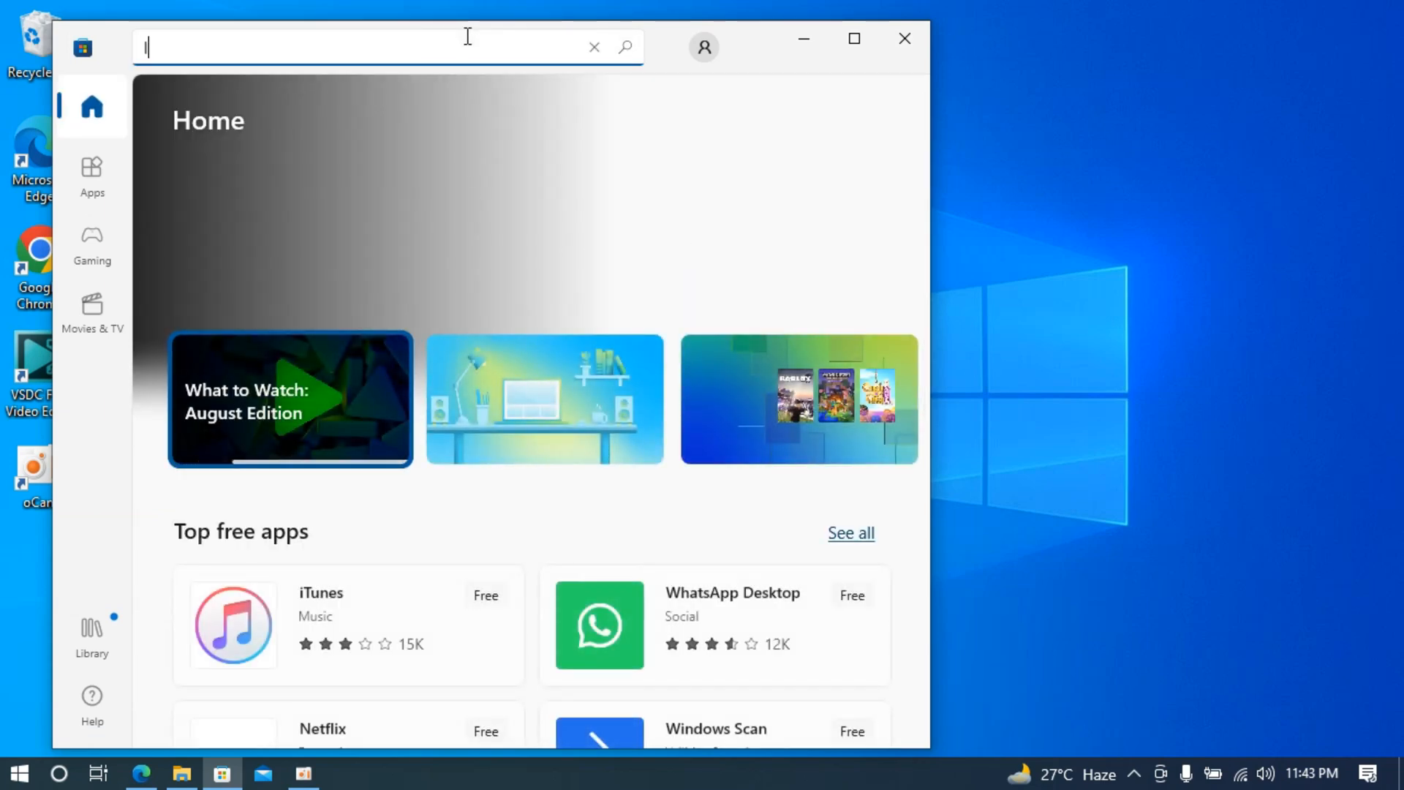
text(live)
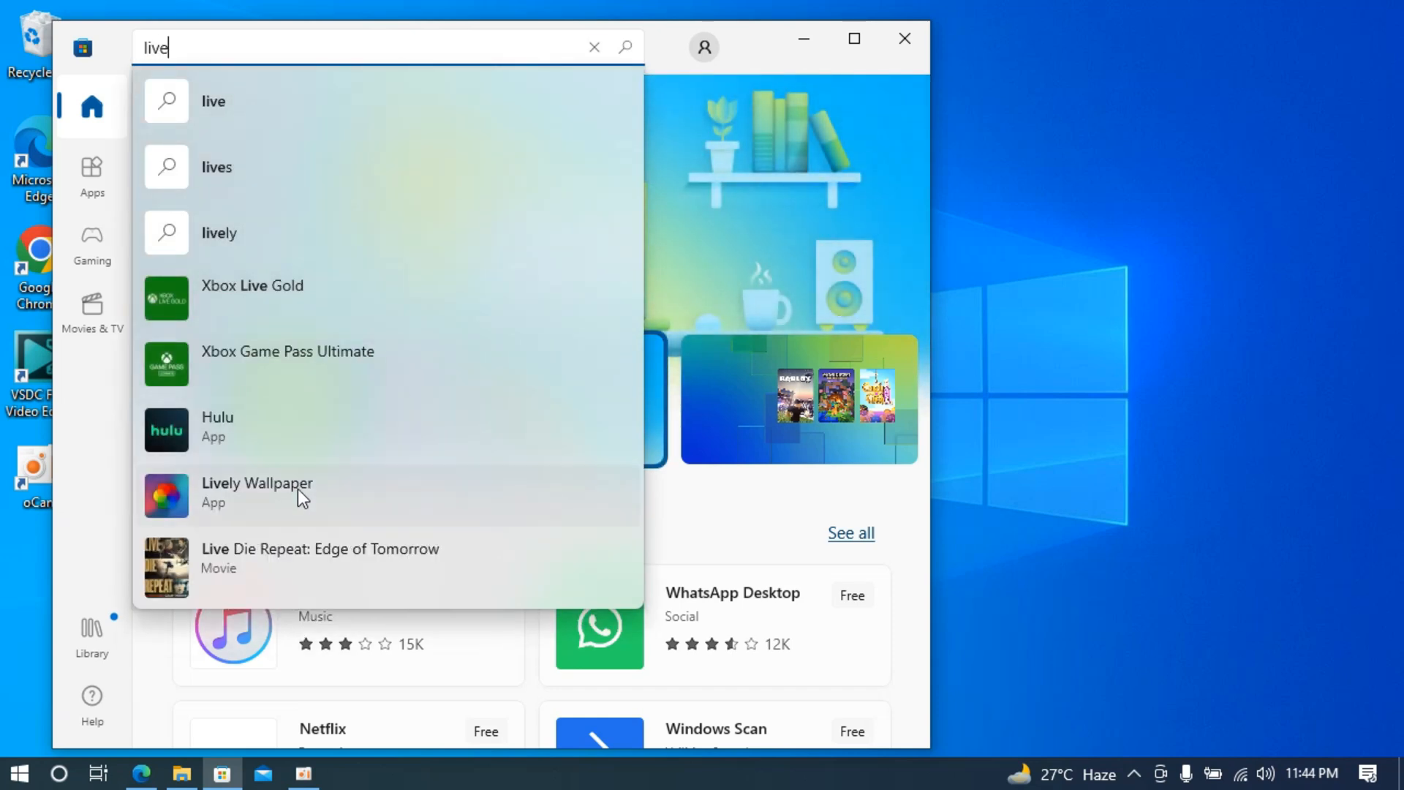
- Install Lively Wallpaper from its Microsoft Store page and launch the app
click(257, 492)
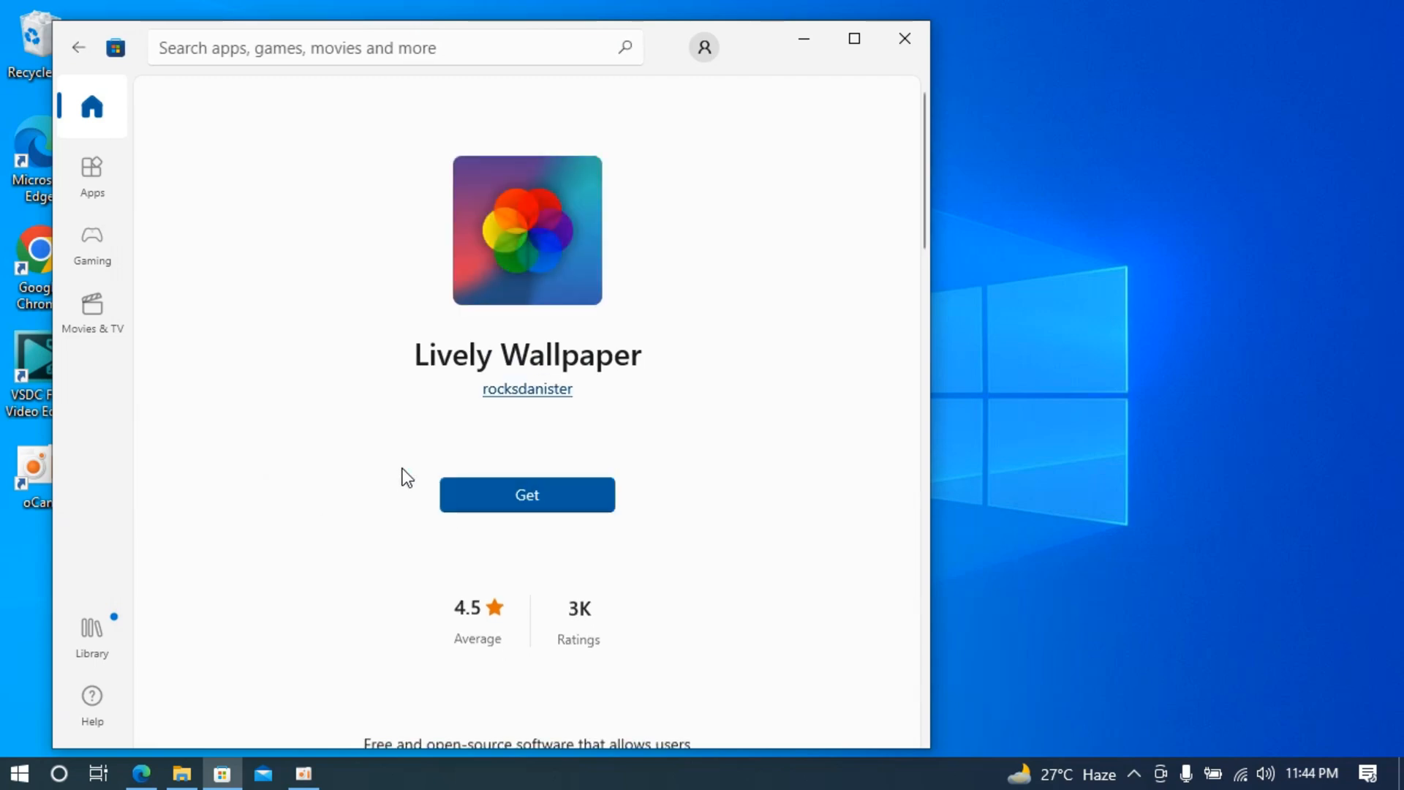
mouse_move(349, 551)
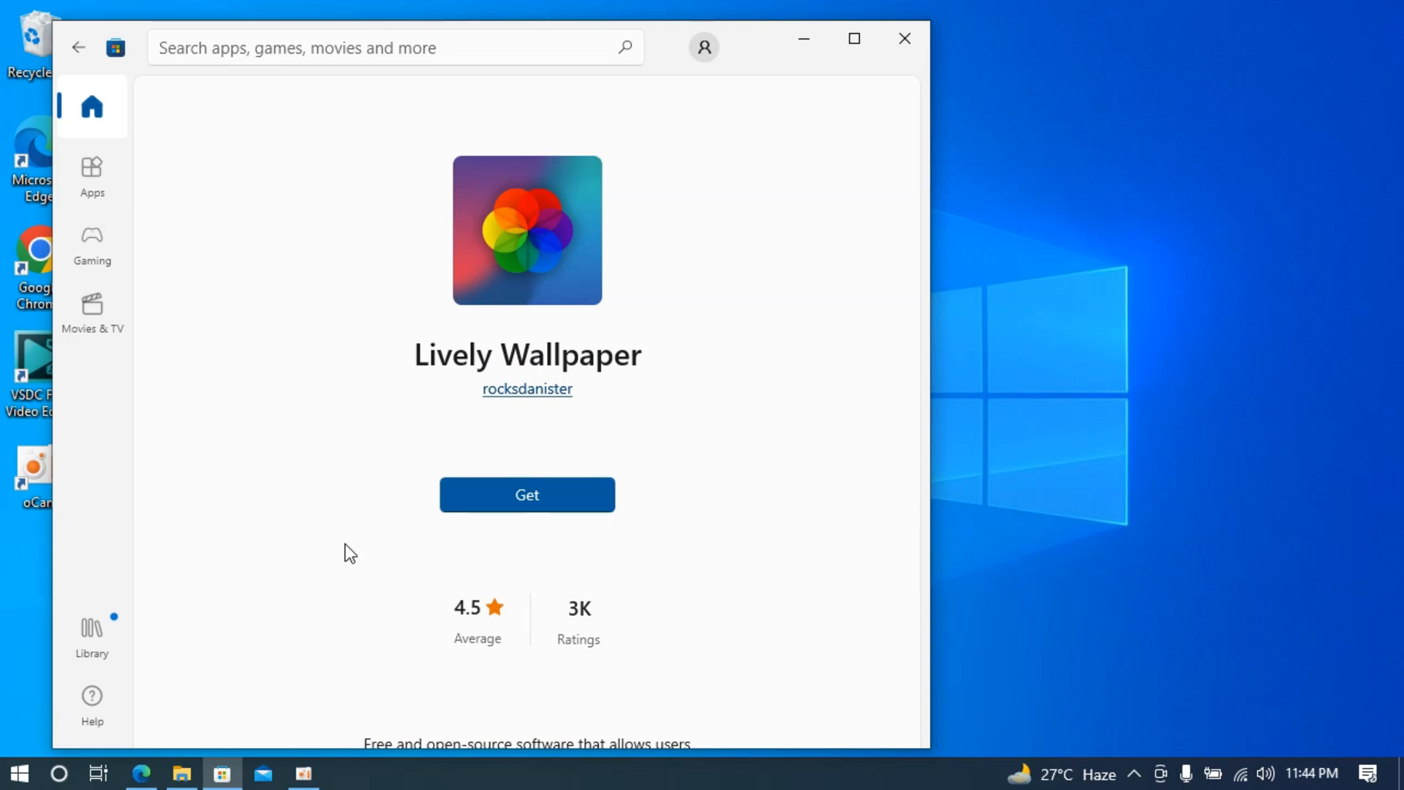
click(526, 493)
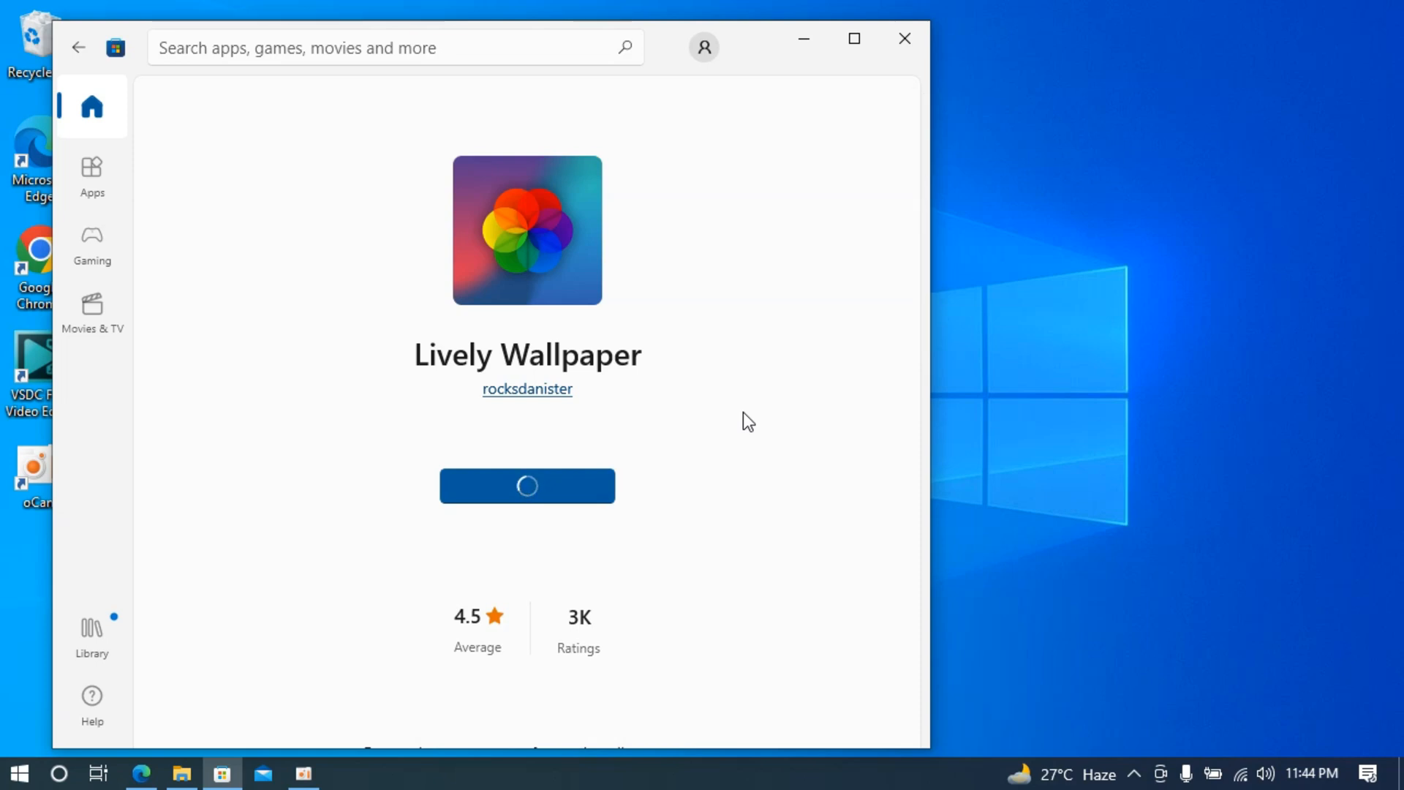
click(526, 485)
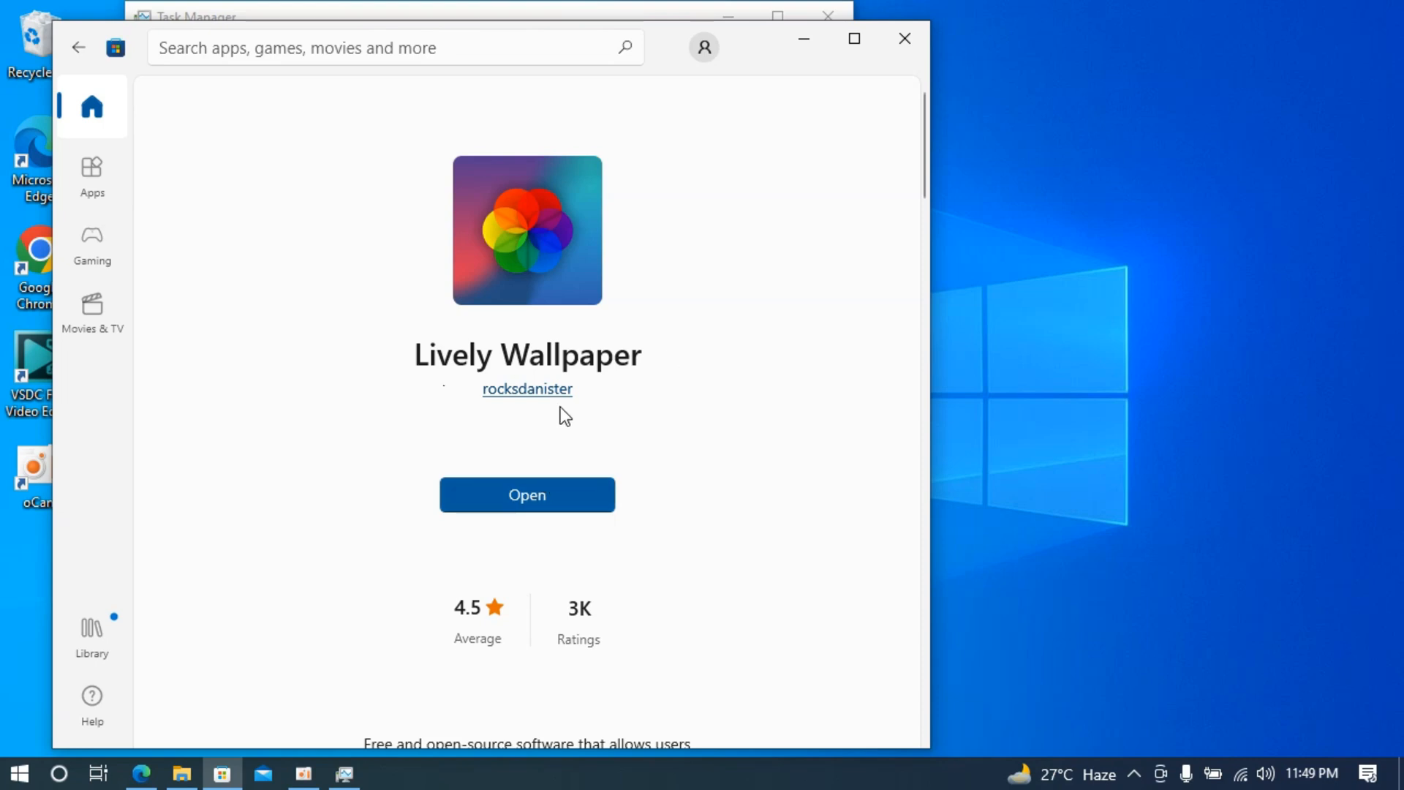
mouse_move(929, 423)
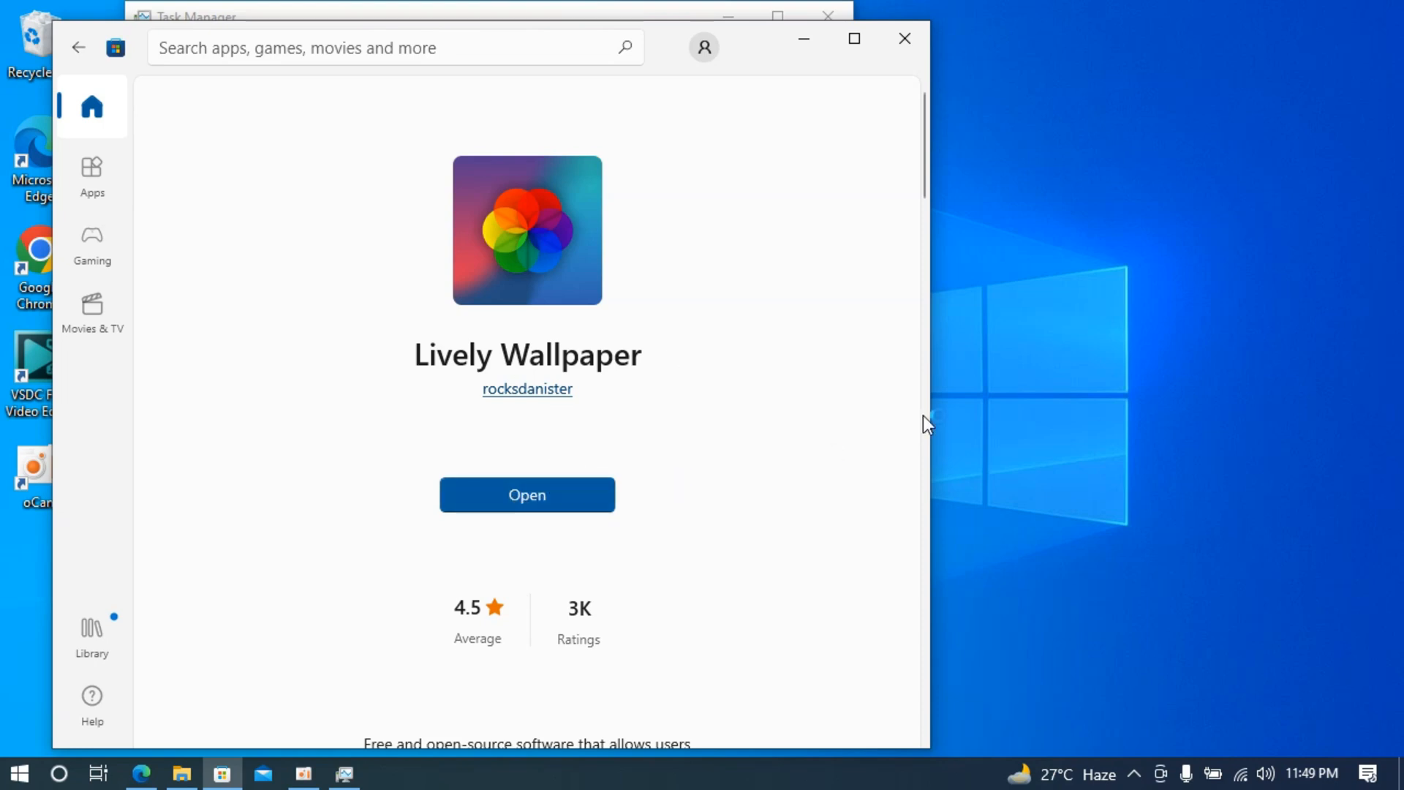
mouse_move(850, 421)
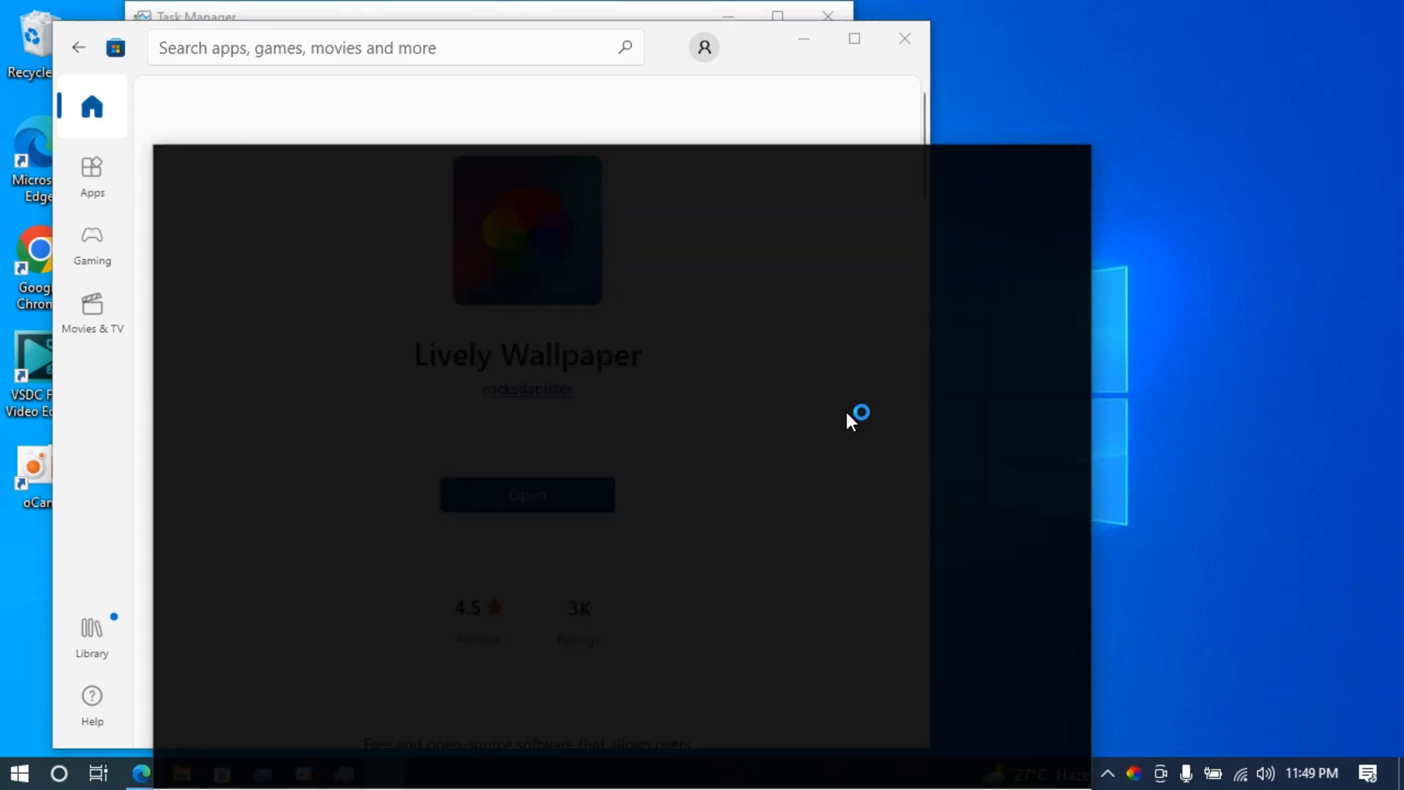
- Set the Periodic Table wallpaper from the Lively library and start adding a custom wallpaper
click(527, 495)
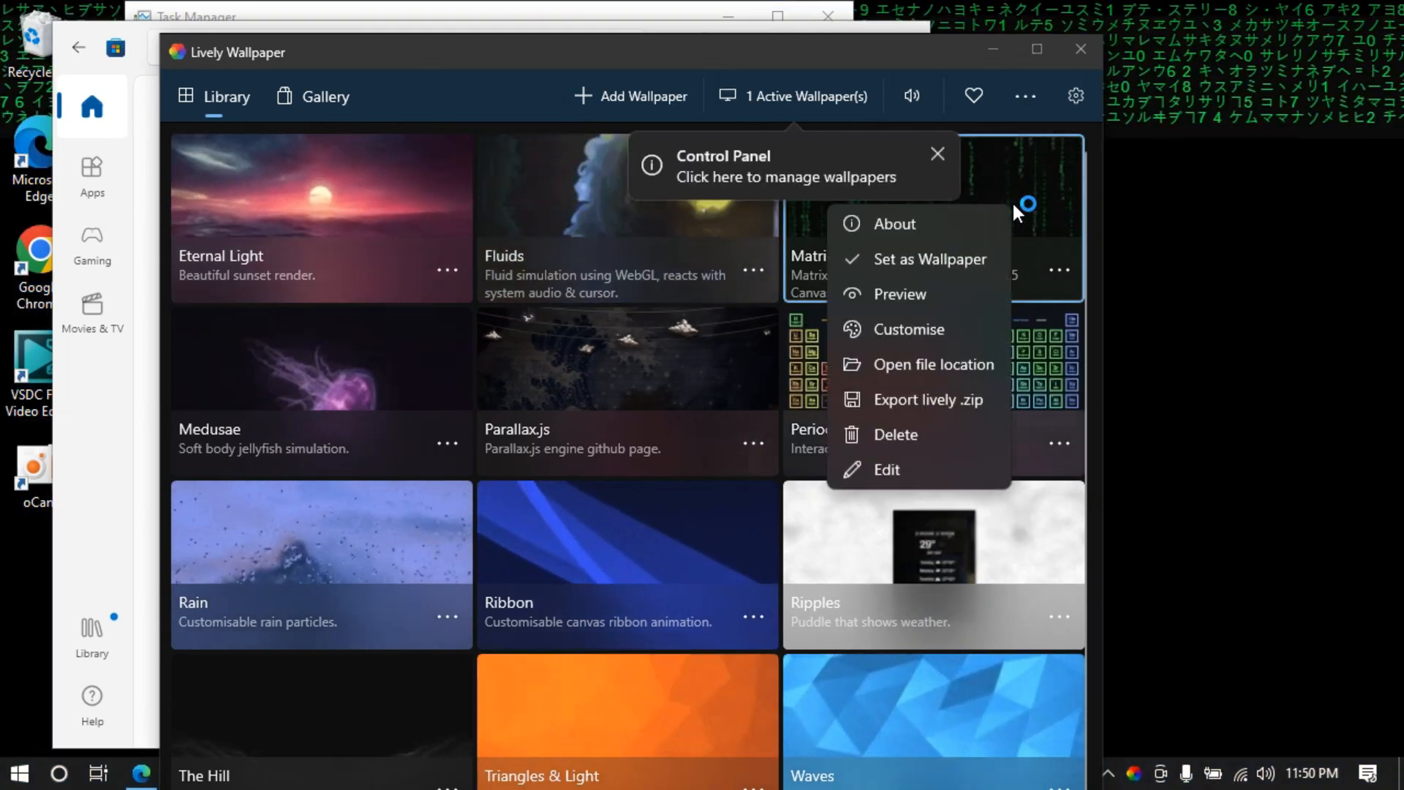
click(1252, 242)
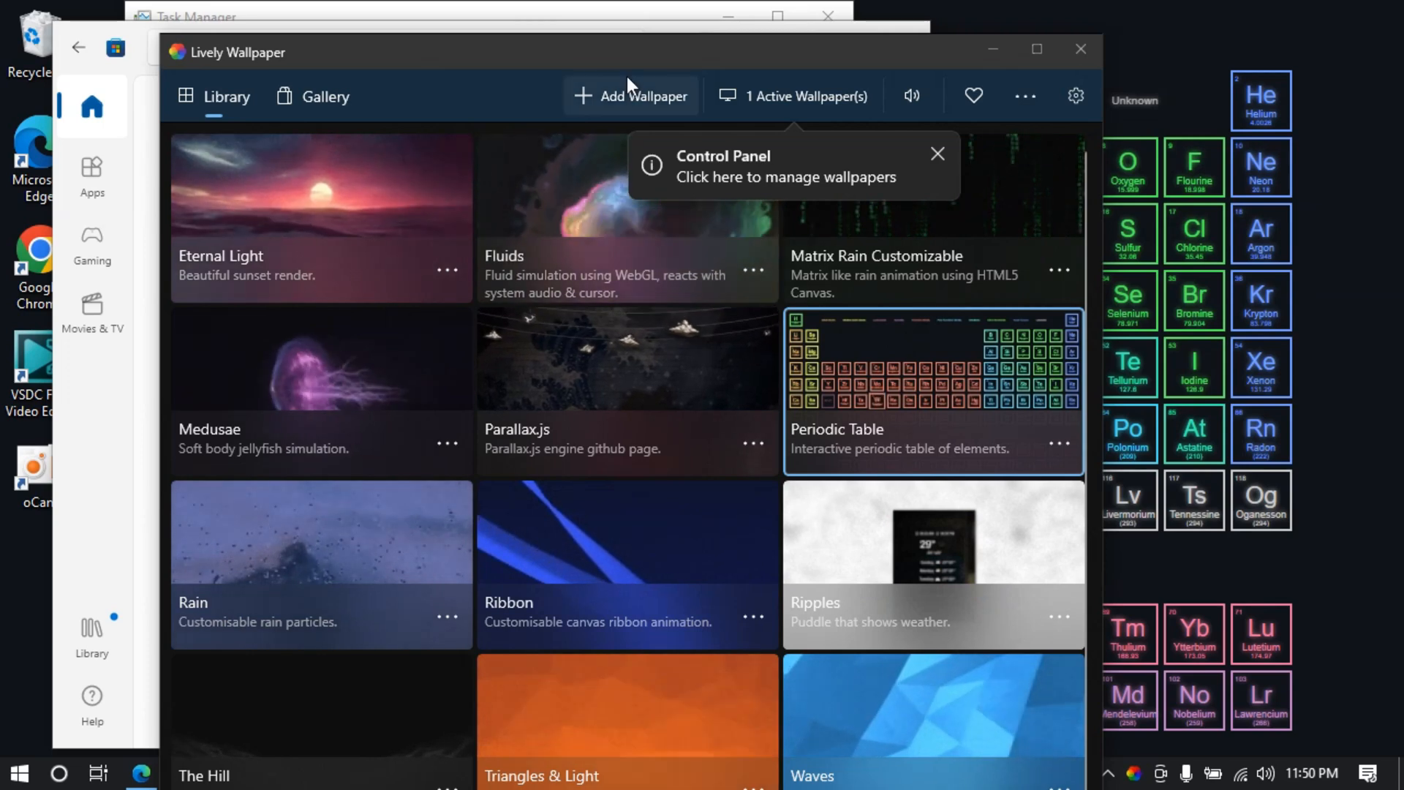
mouse_move(733, 253)
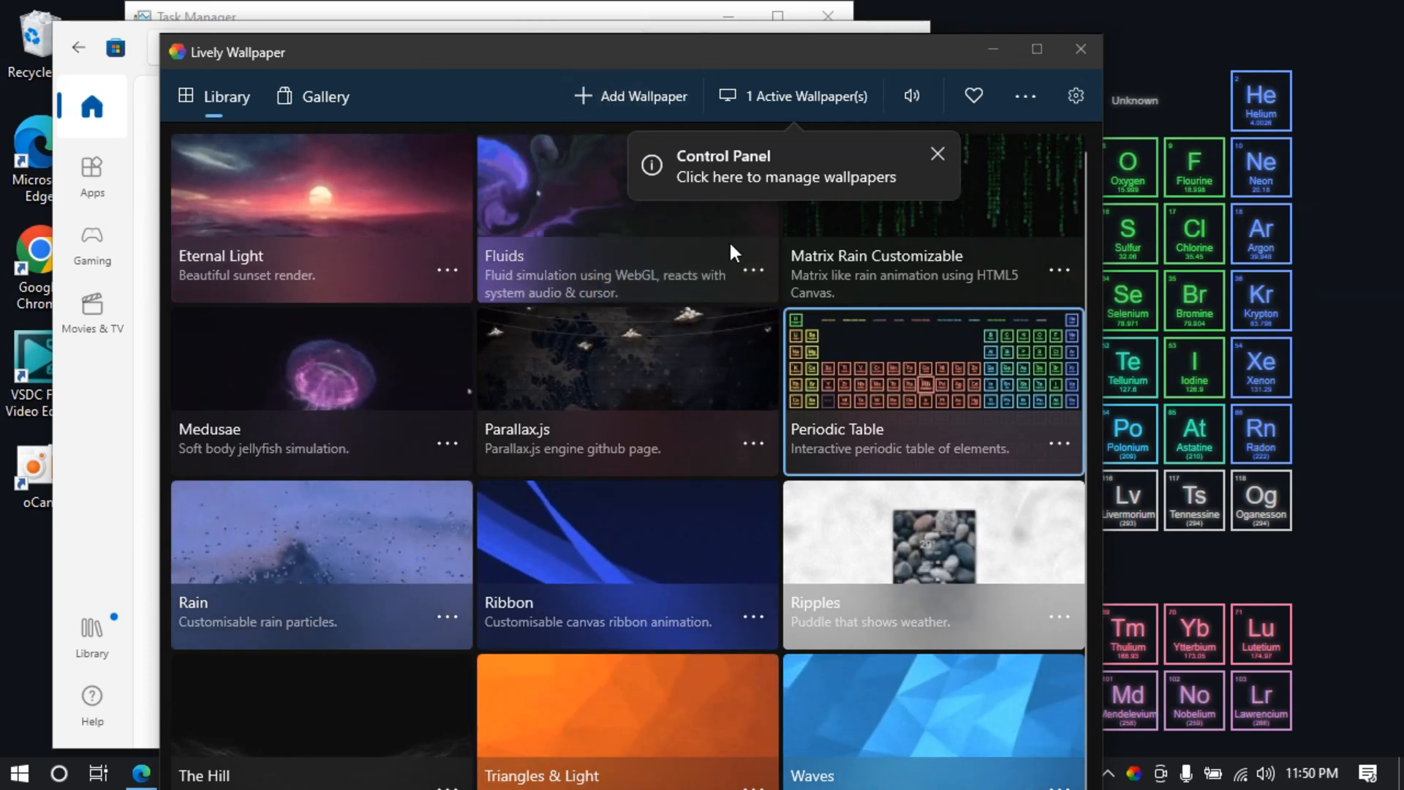
click(643, 96)
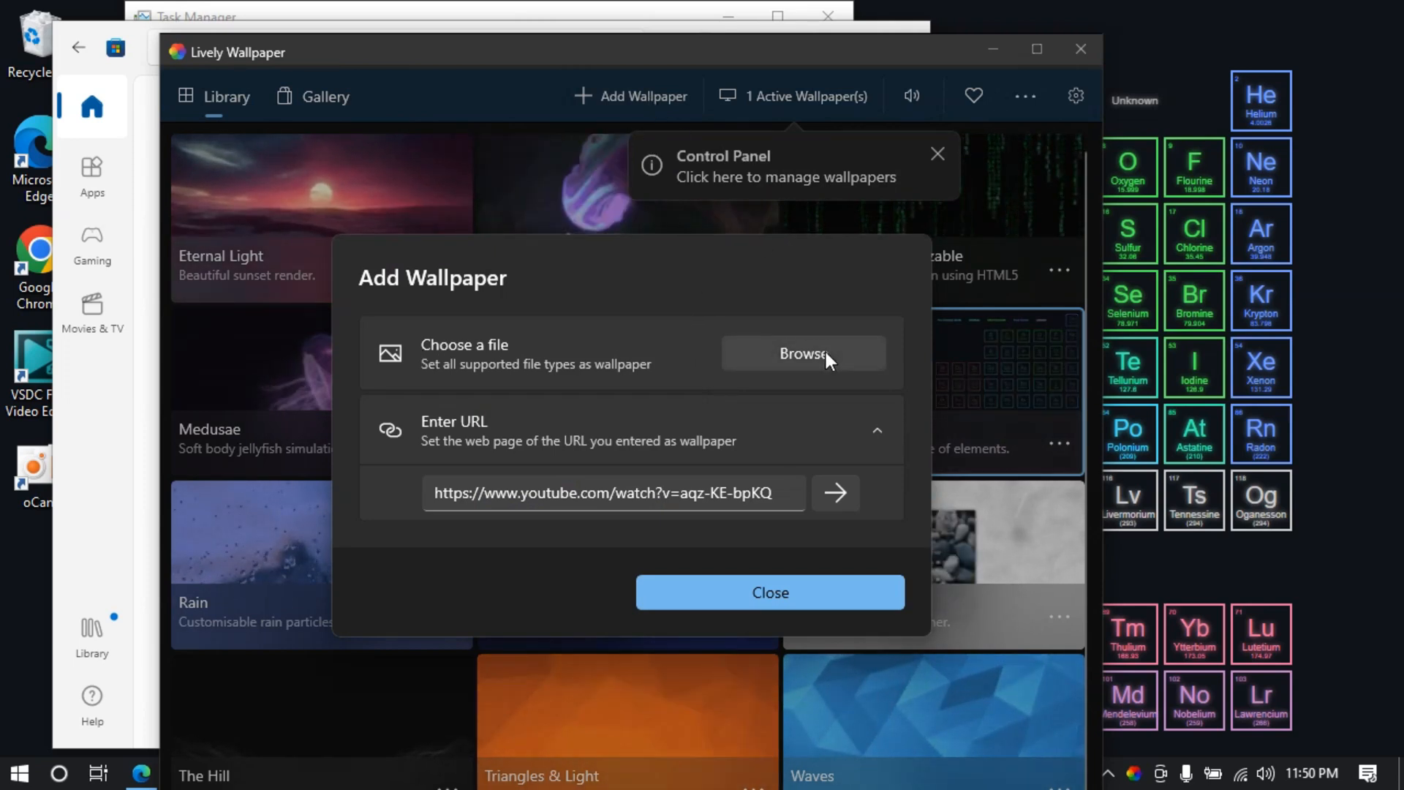
- Browse to Downloads and import the 97596b… trees PNG as a new wallpaper
click(802, 353)
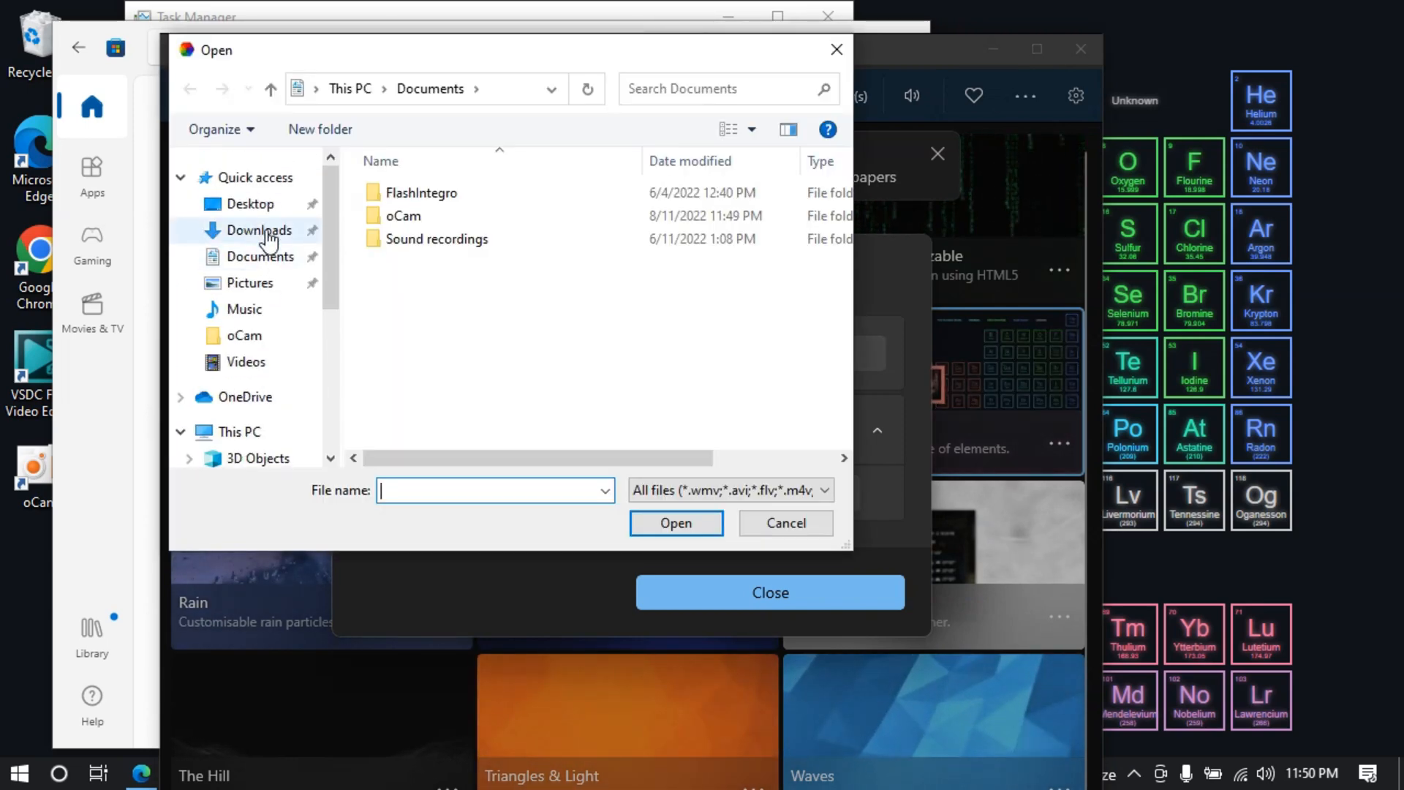
click(261, 230)
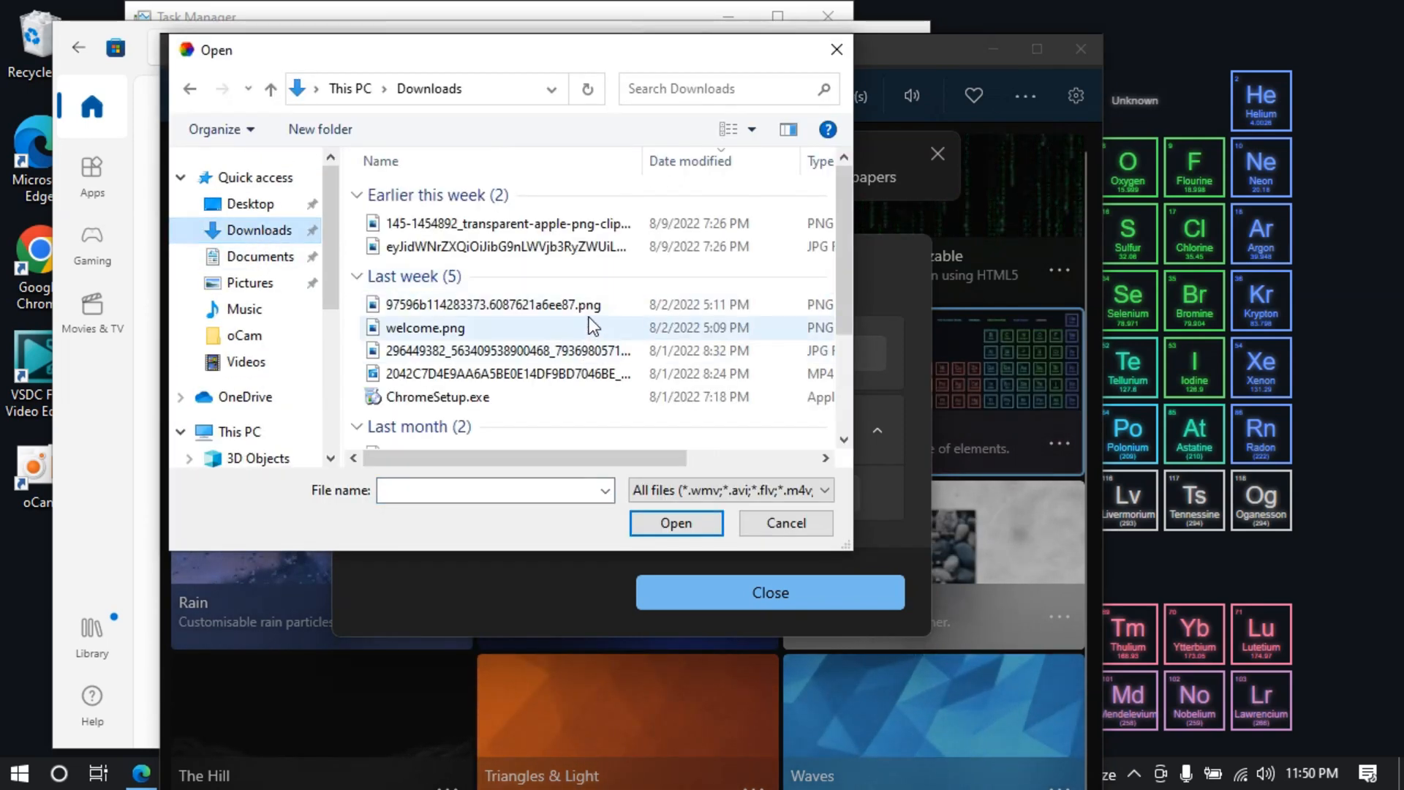
click(488, 305)
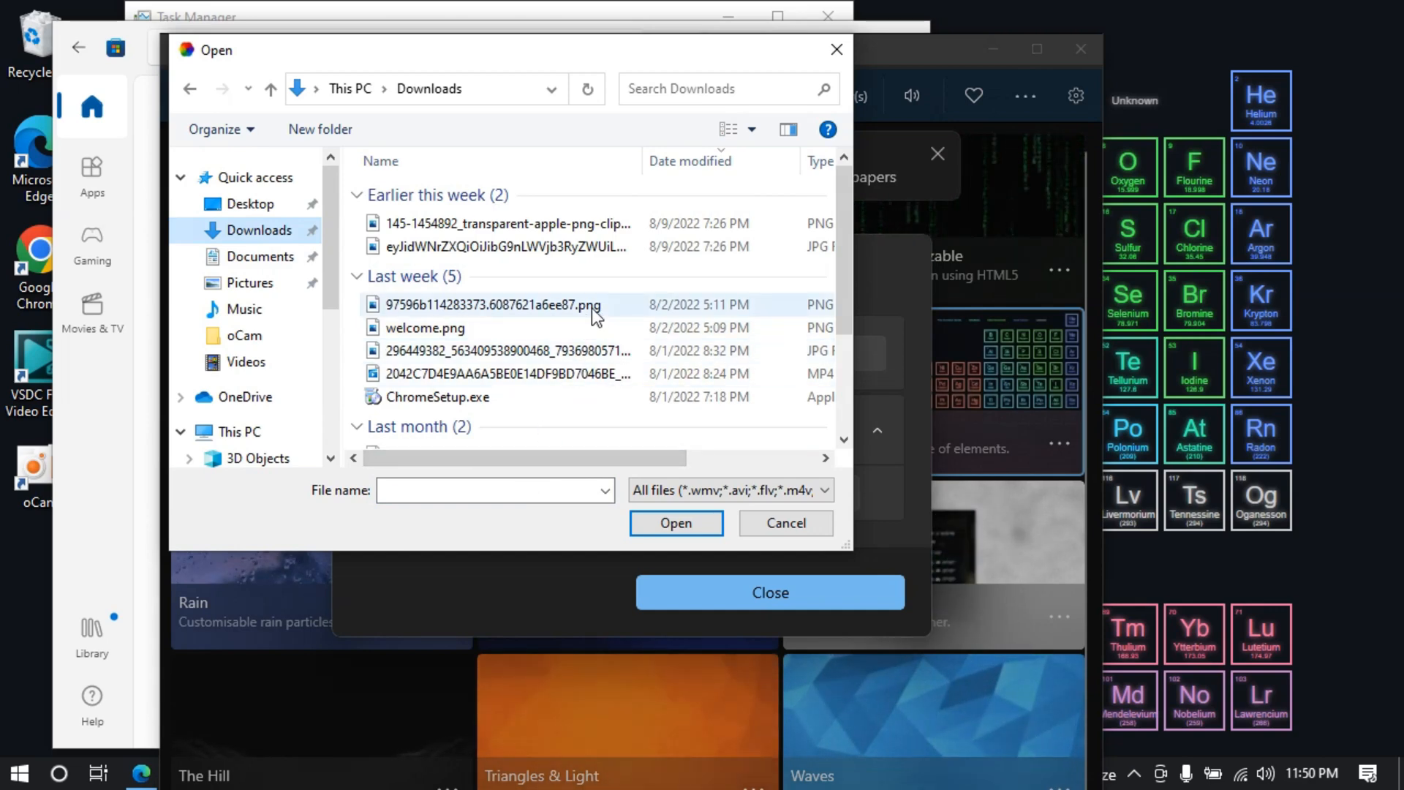
click(490, 304)
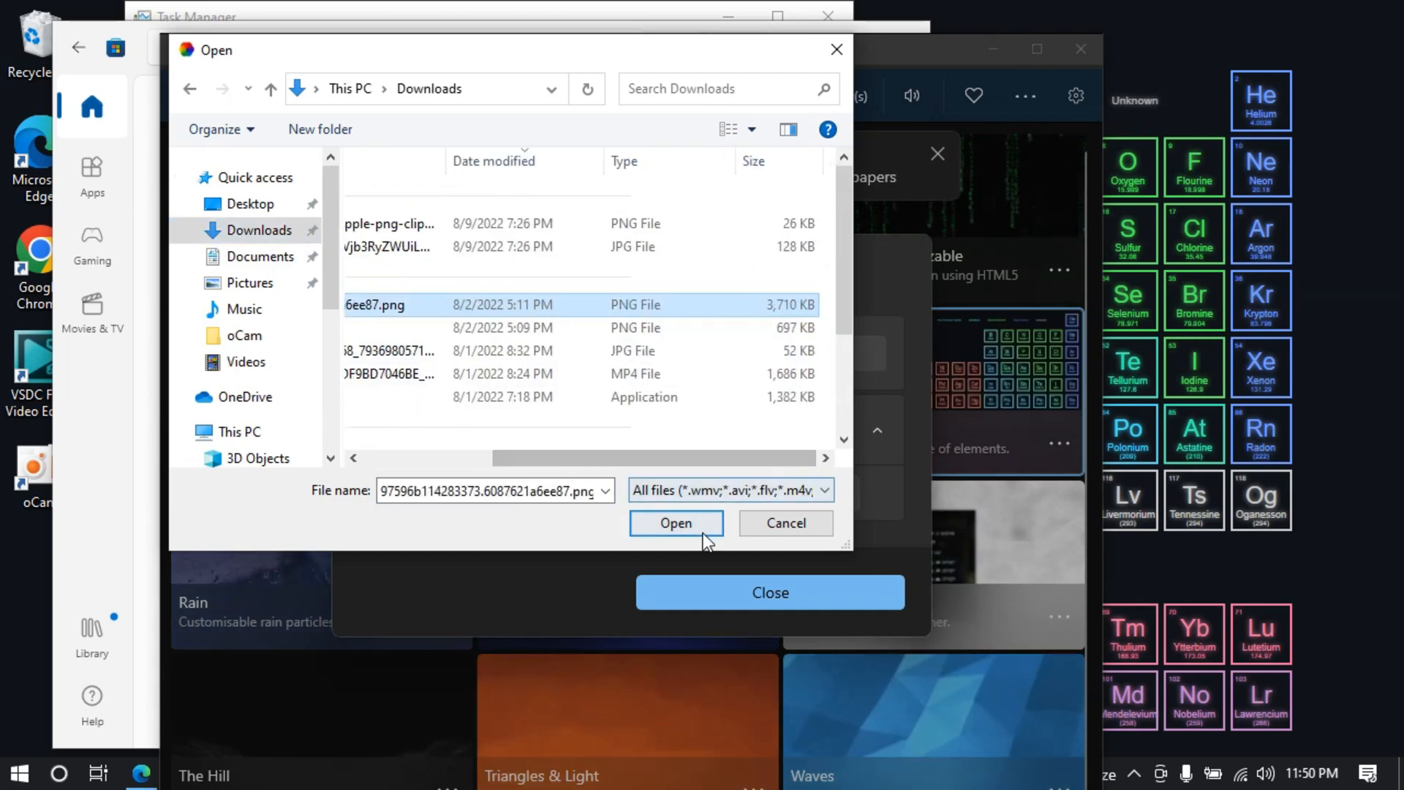
click(675, 523)
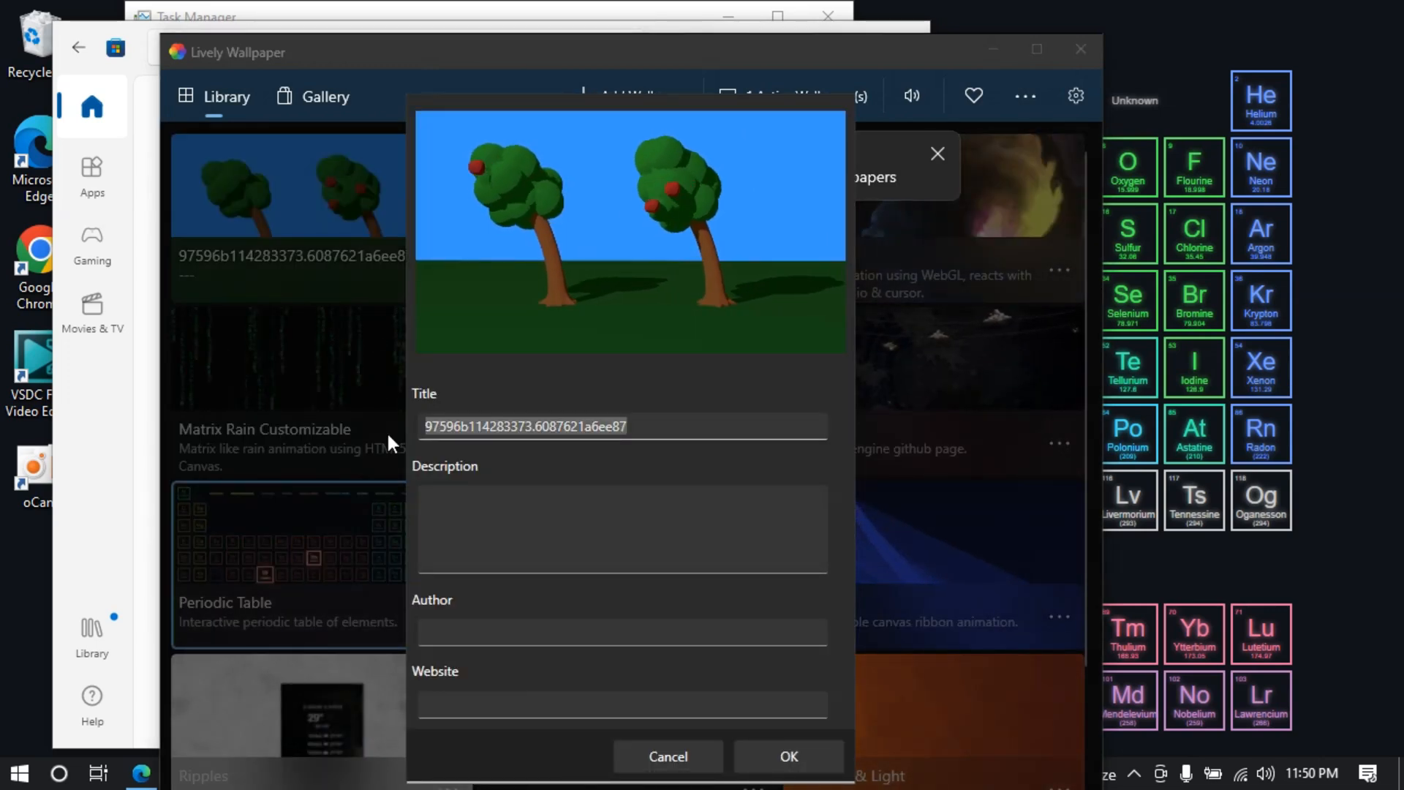
- Save the wallpaper titled 'Trees', then hide windows to view the animated trees
text(Trees)
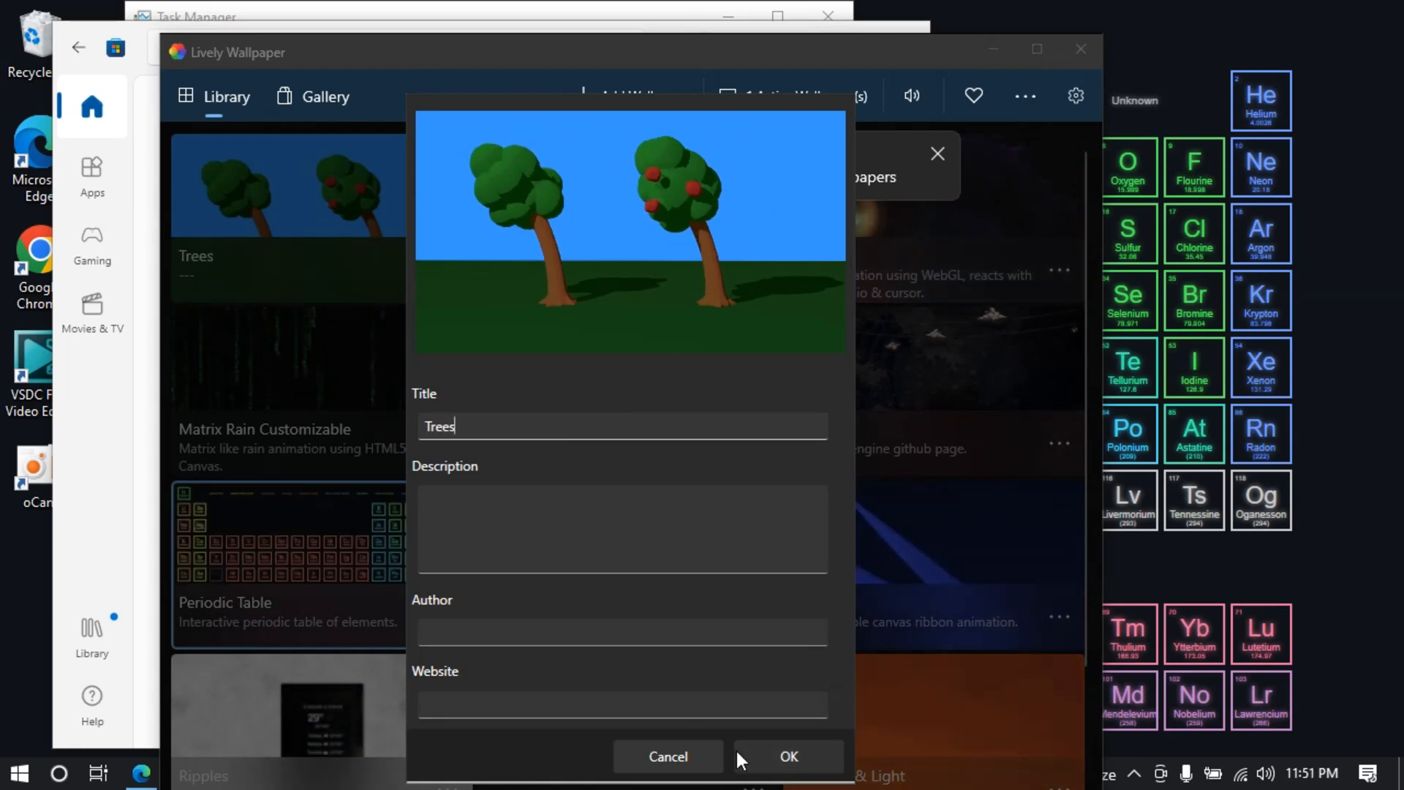
click(789, 755)
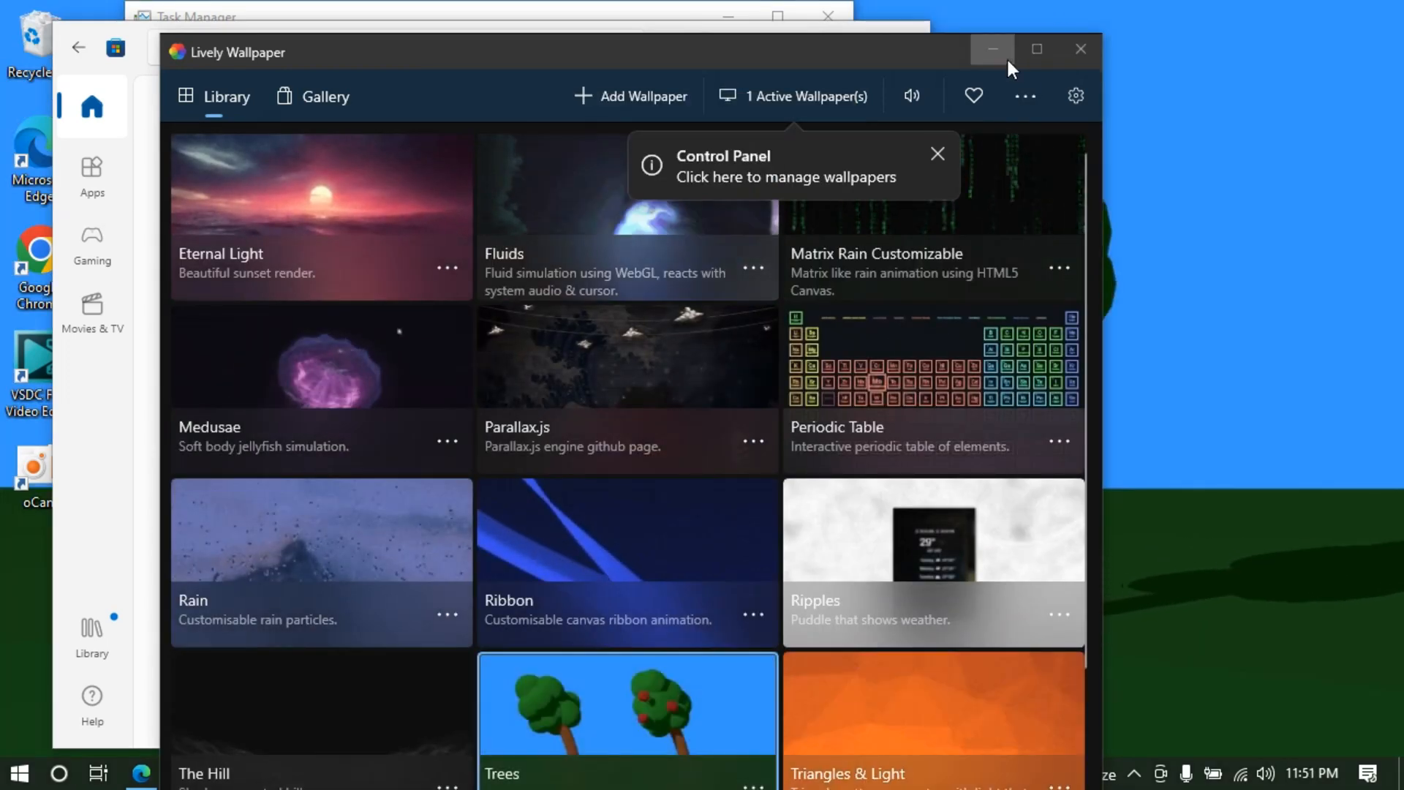
click(993, 49)
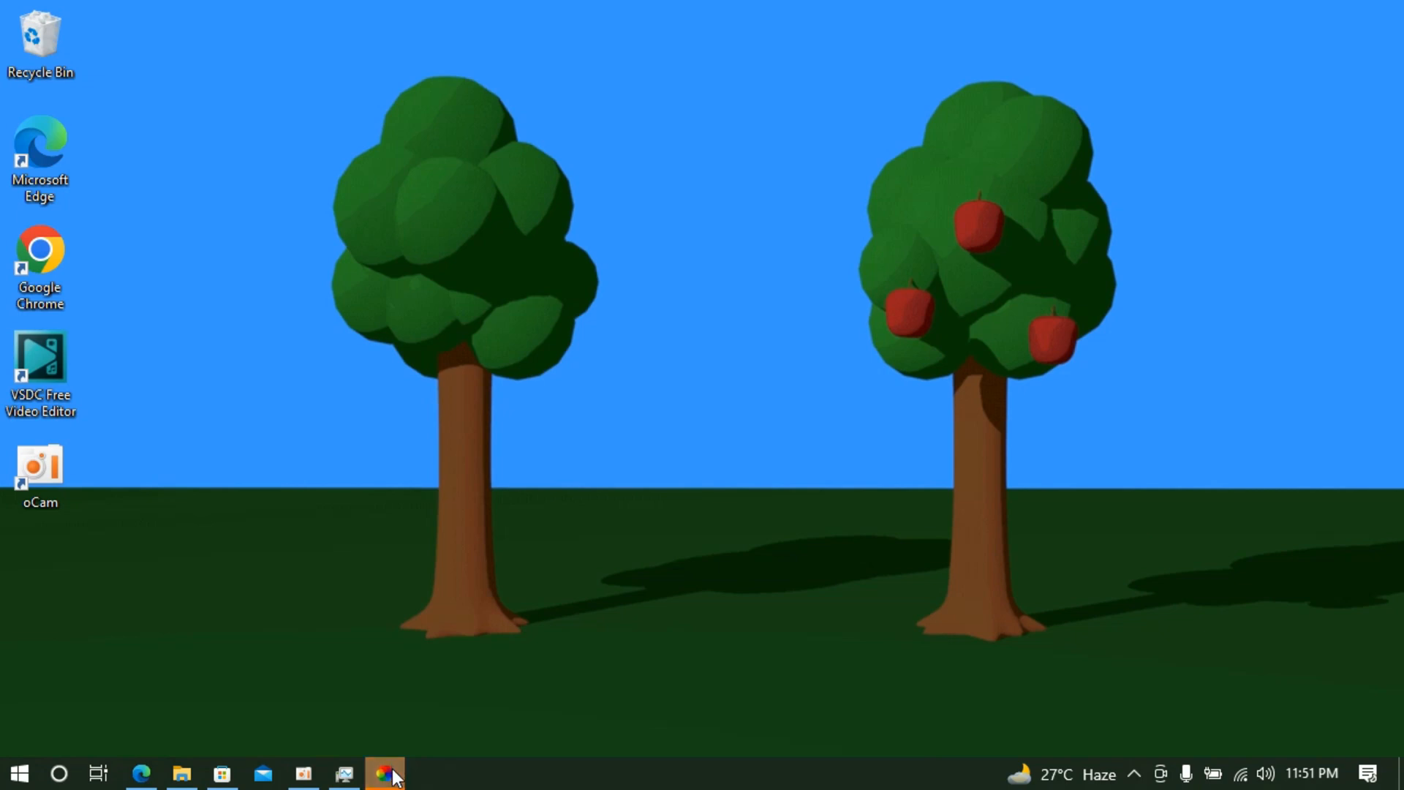
click(382, 773)
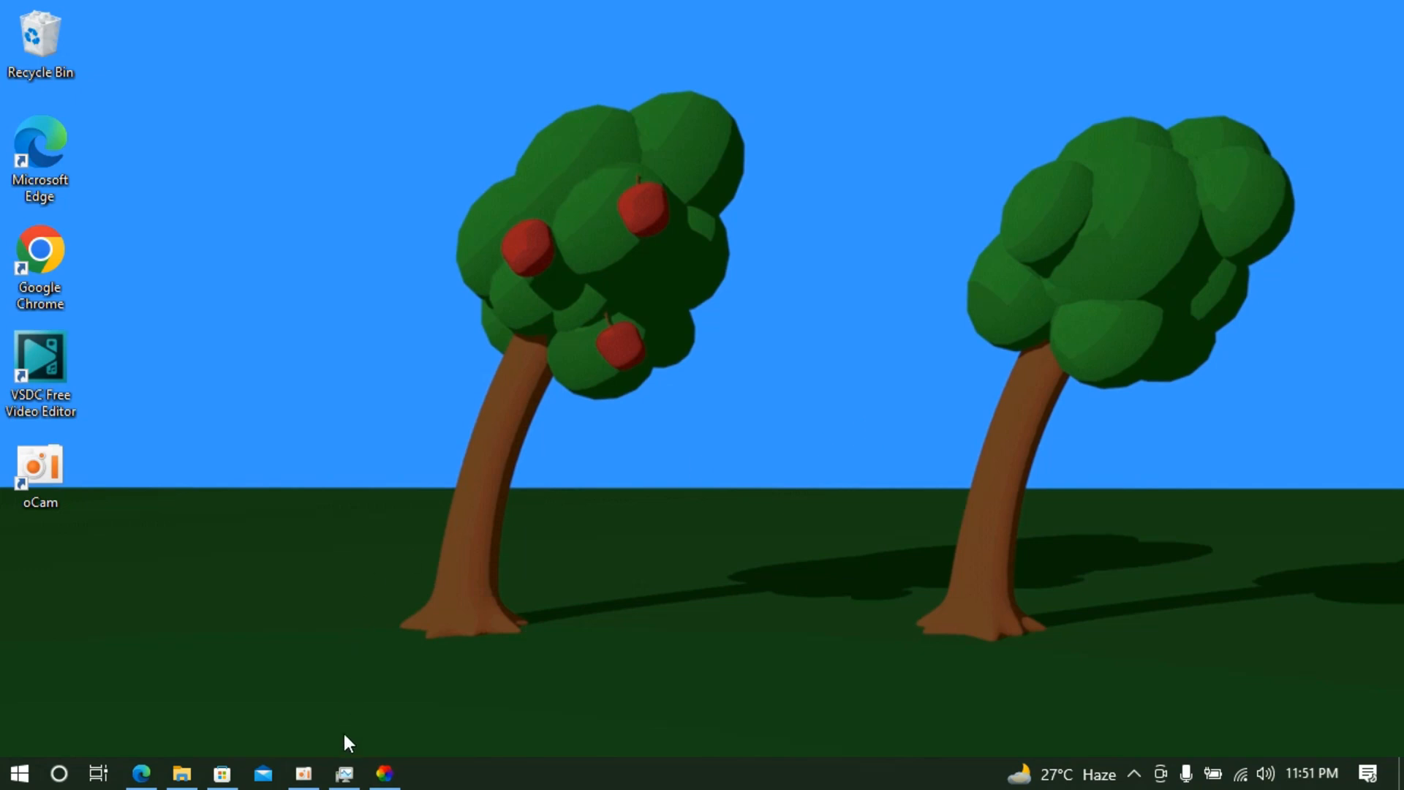
click(343, 772)
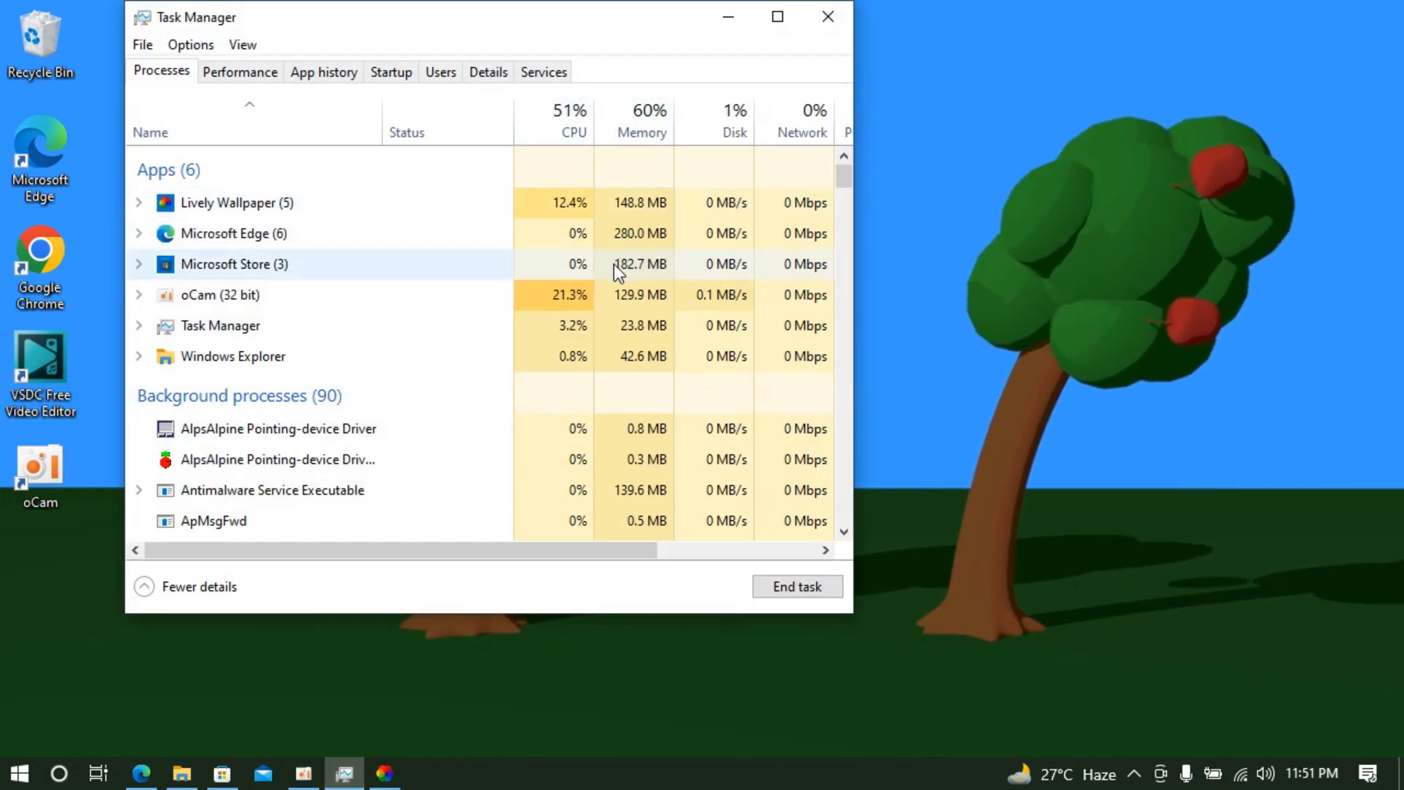
click(826, 16)
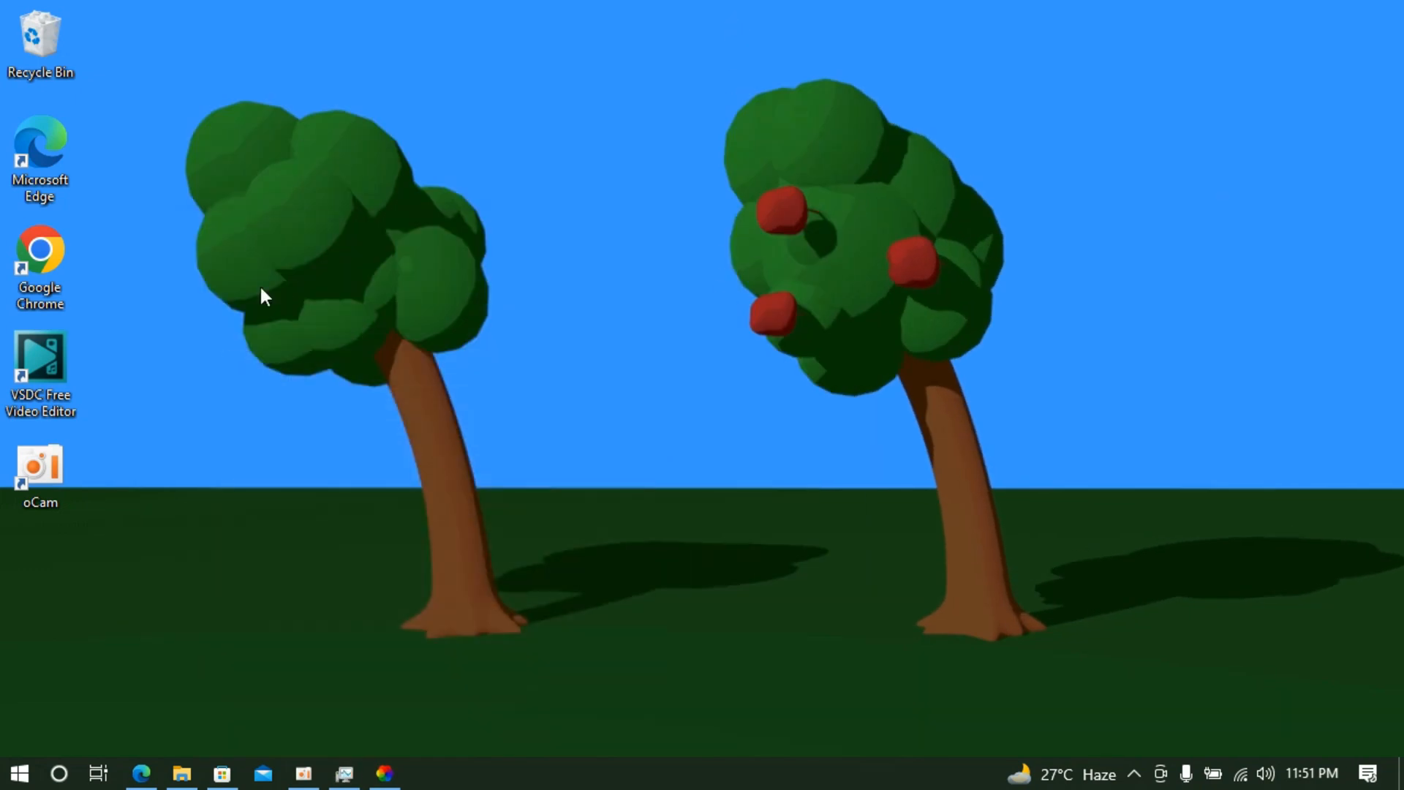
mouse_move(615, 298)
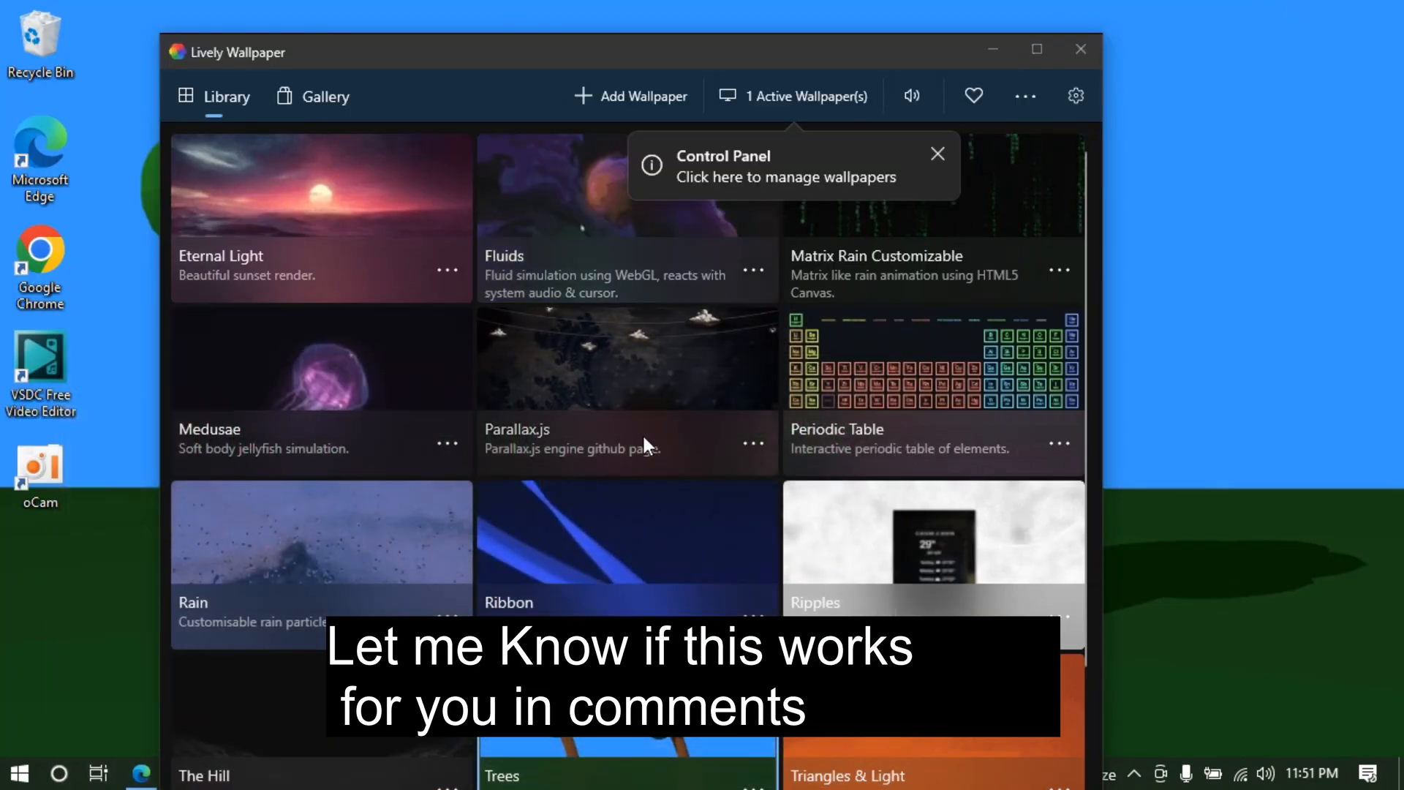
click(631, 95)
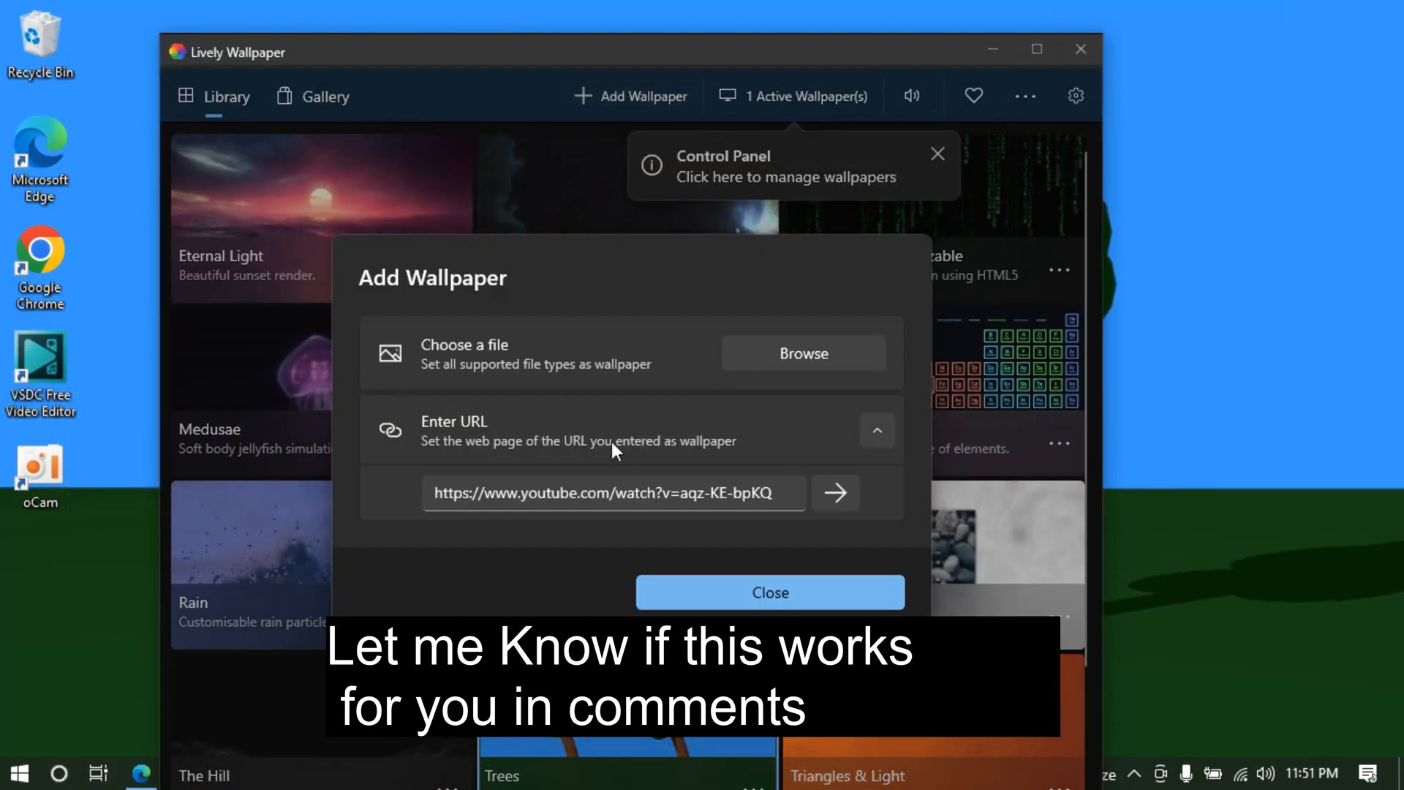
click(613, 492)
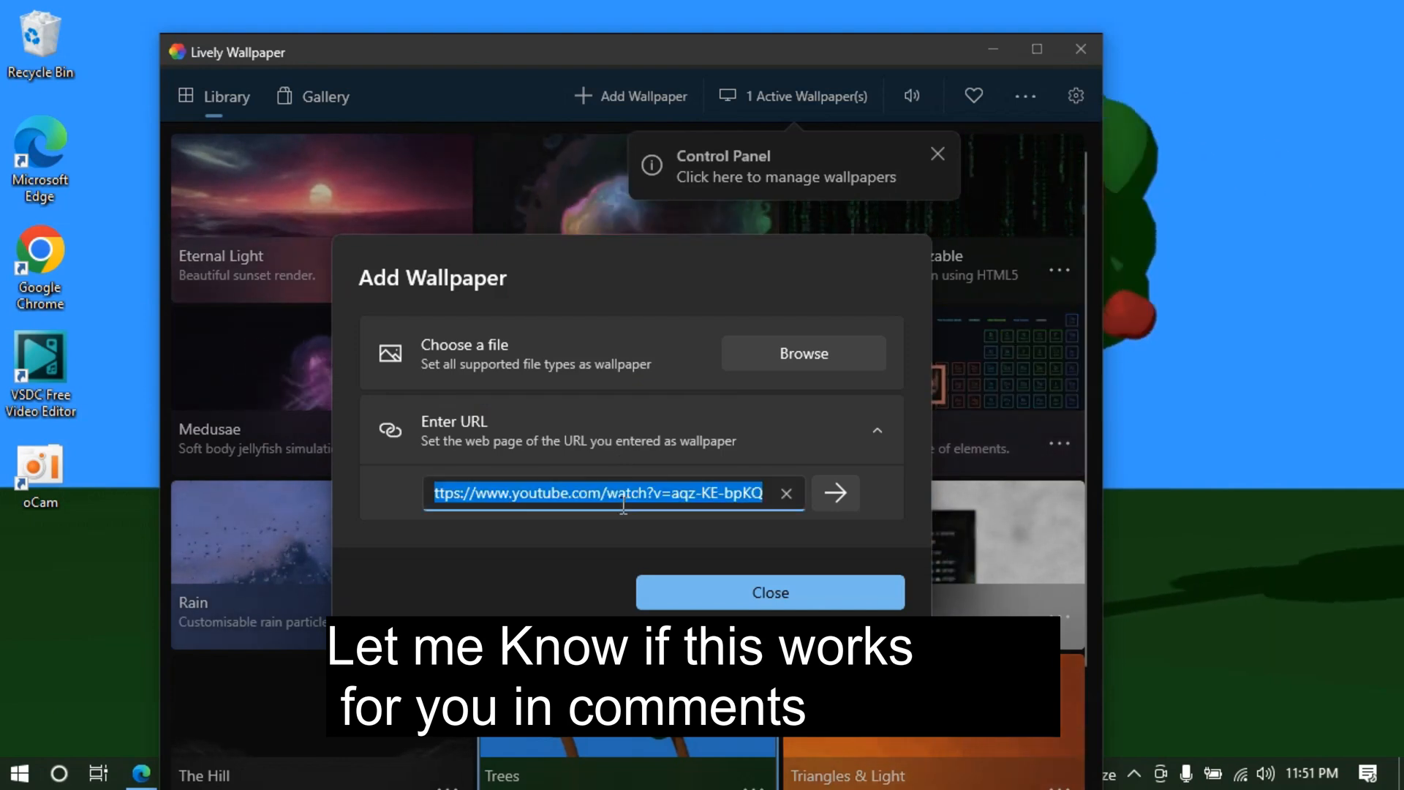
text(https://www.youtube.com/watch?v=yBgLloBeAic)
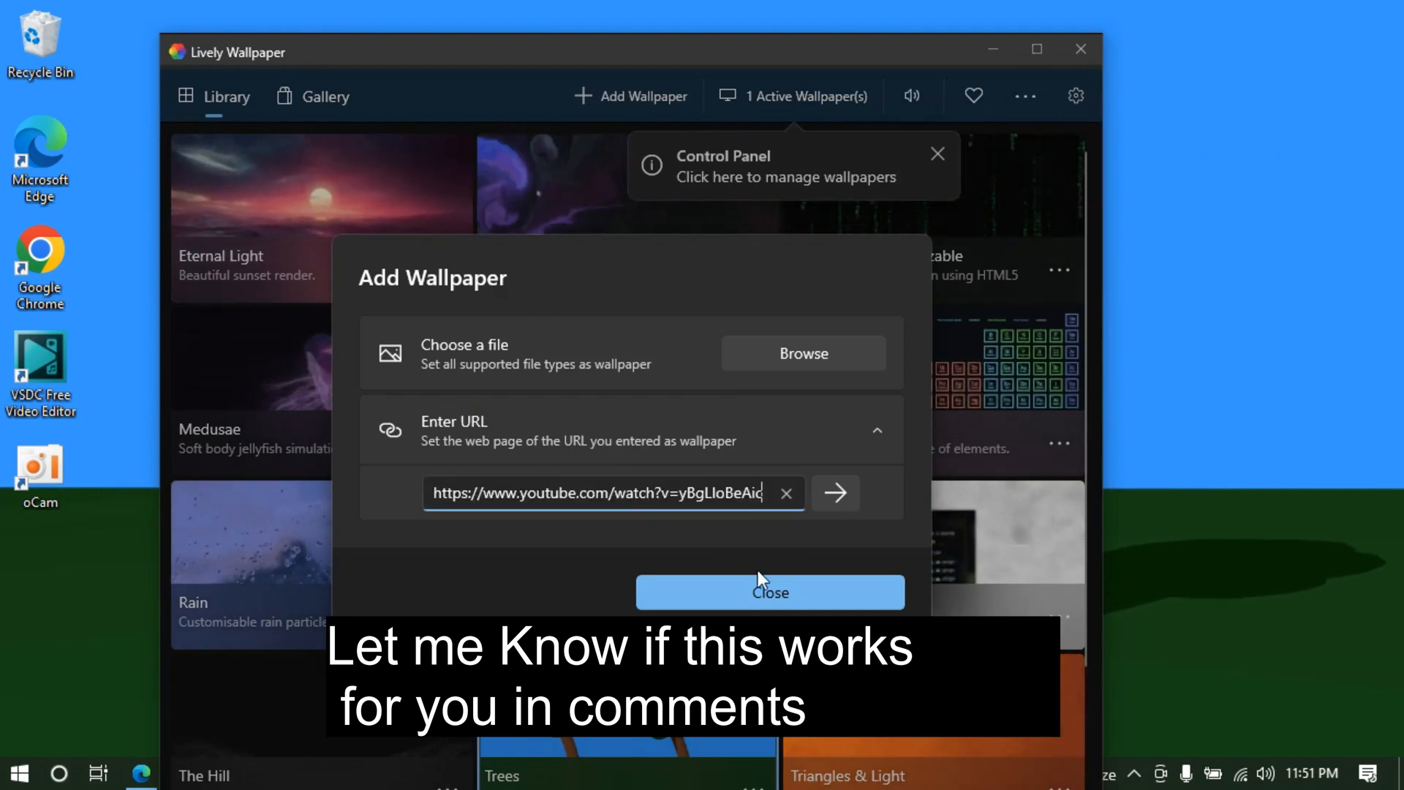
click(769, 592)
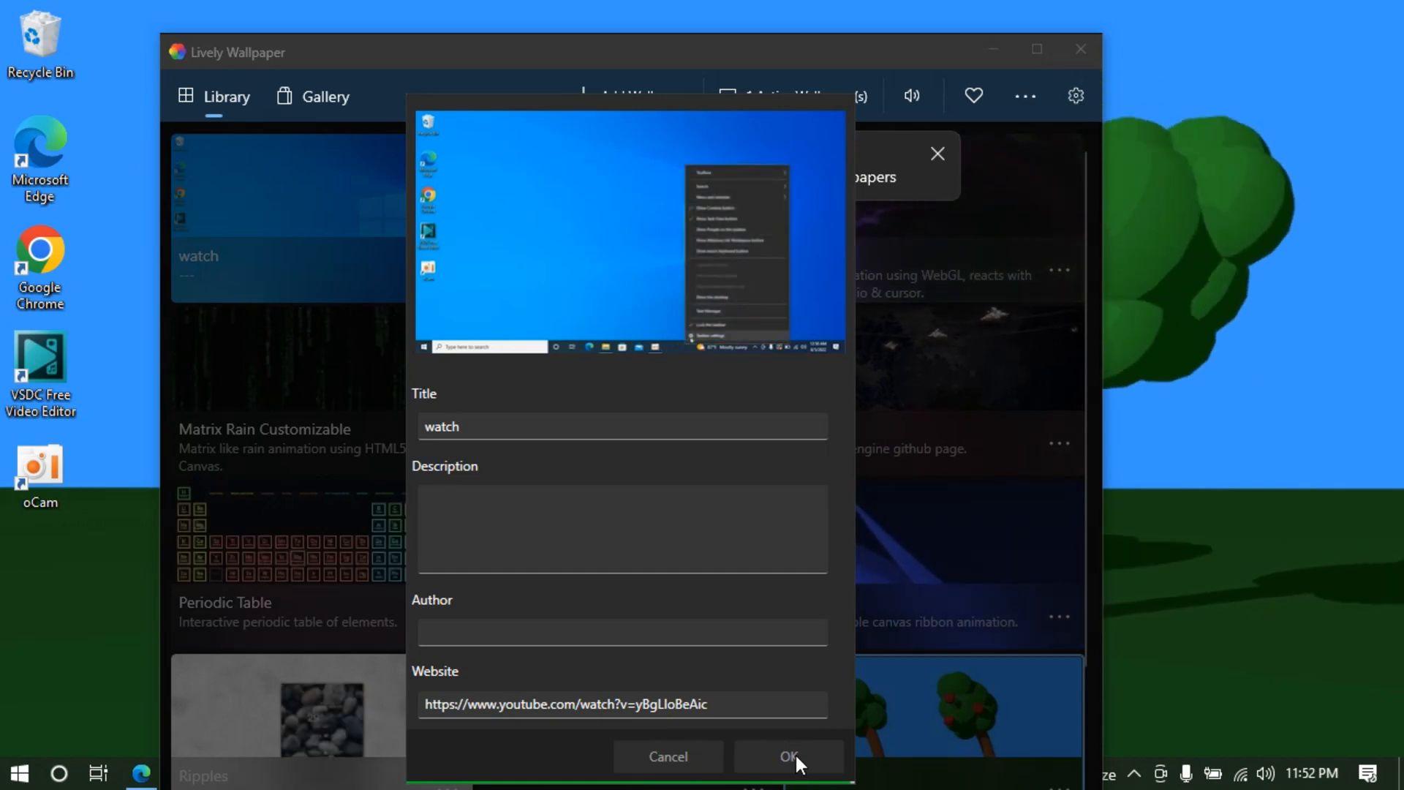
click(786, 762)
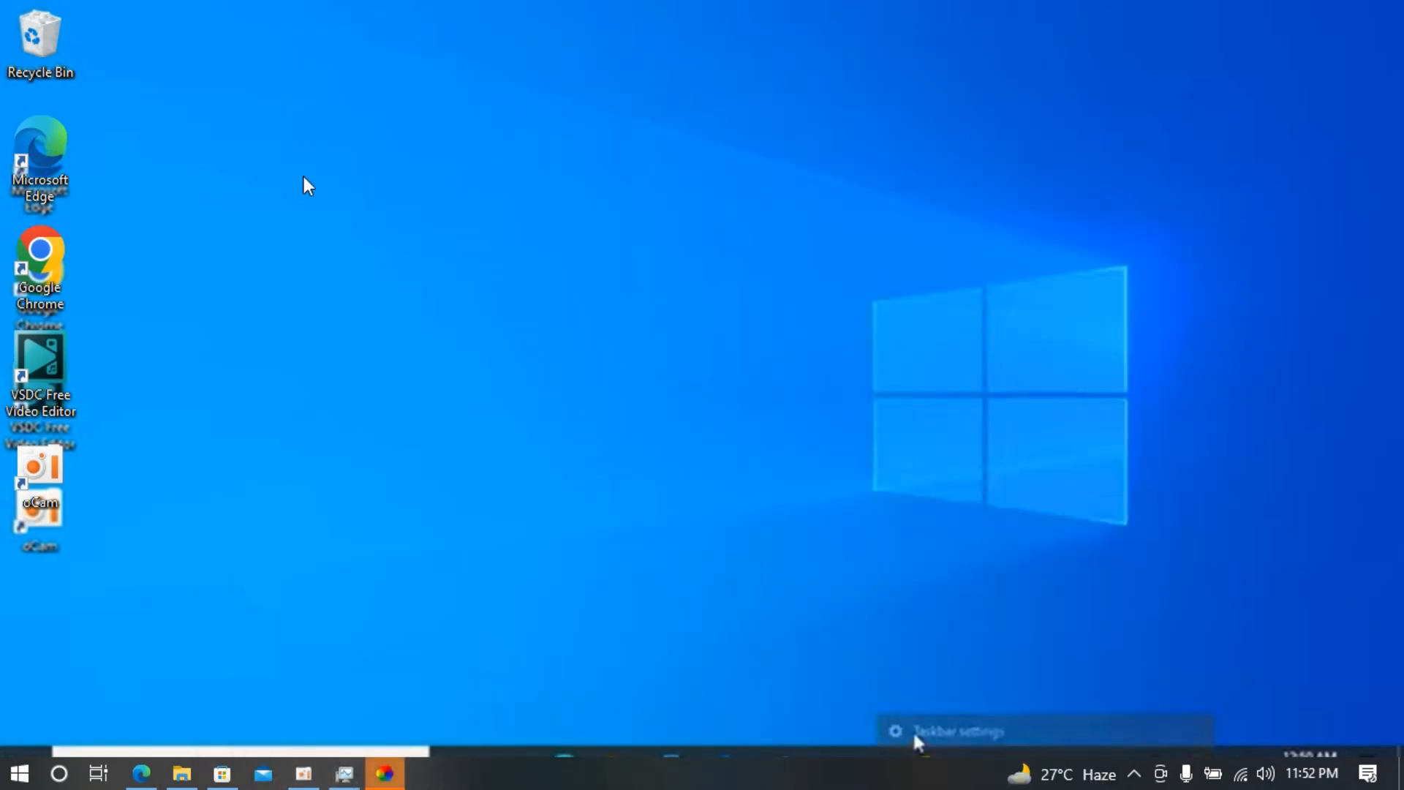
mouse_move(683, 289)
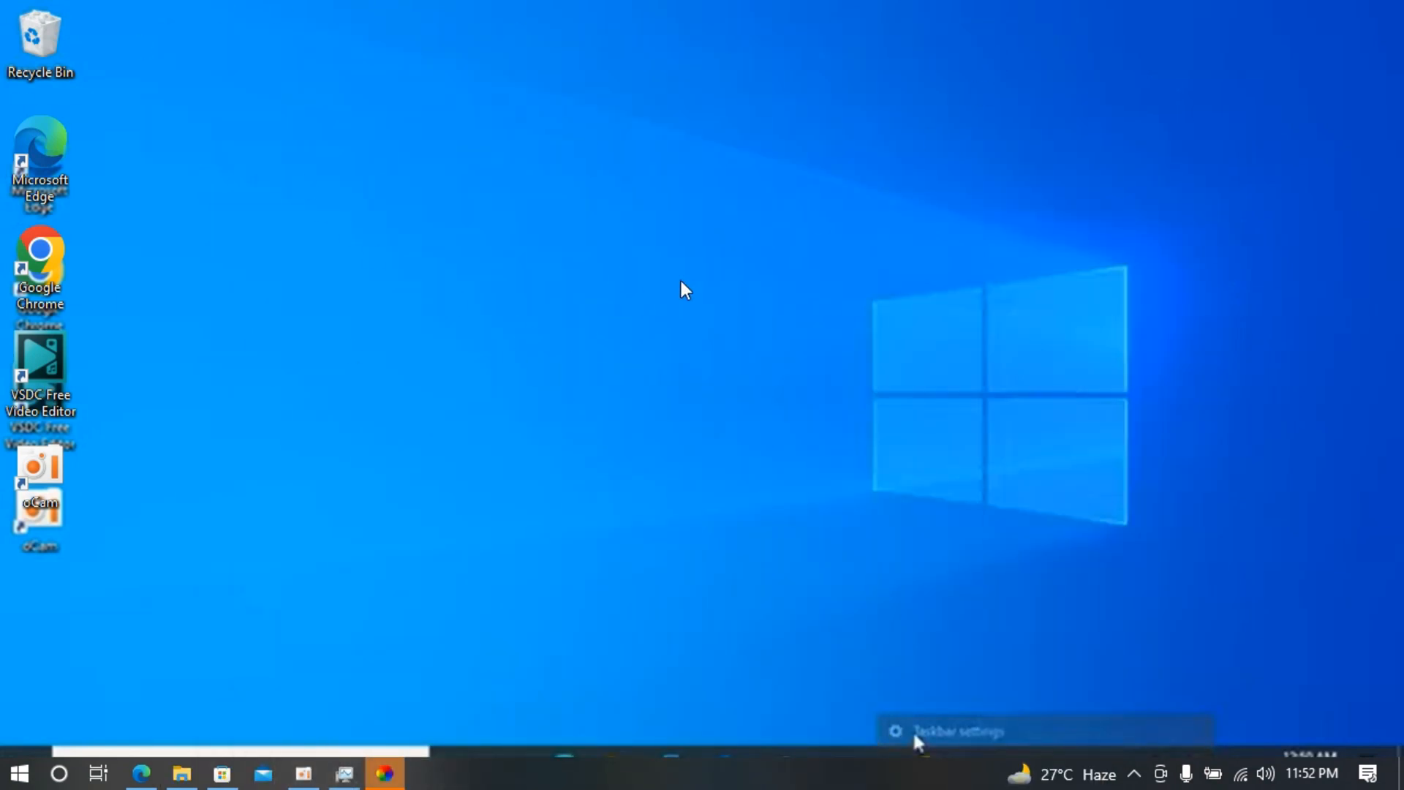